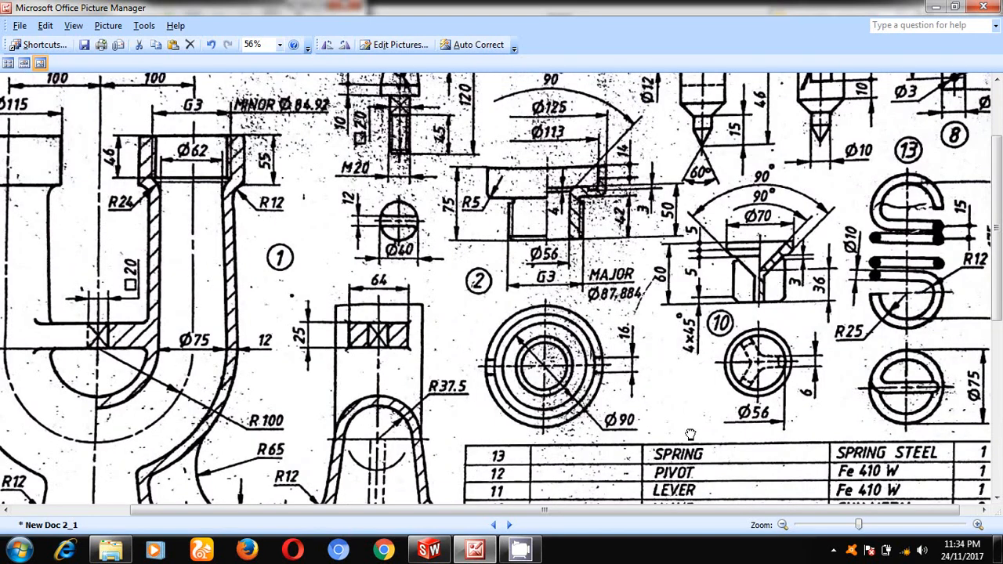
Begin a Front Plane sketch with a 75 mm vertical centreline rising from the origin.
scroll(down, 3)
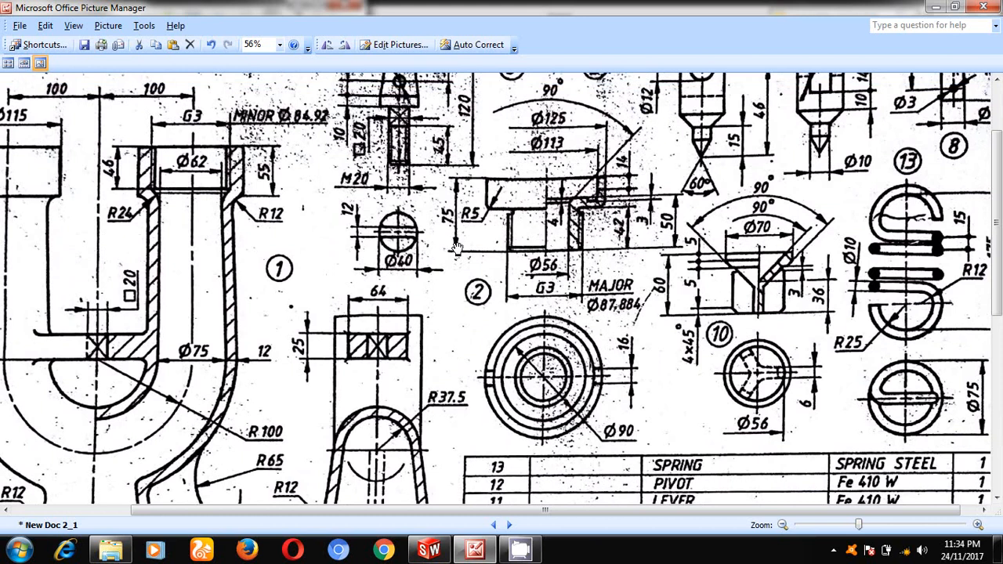
mouse_move(583, 179)
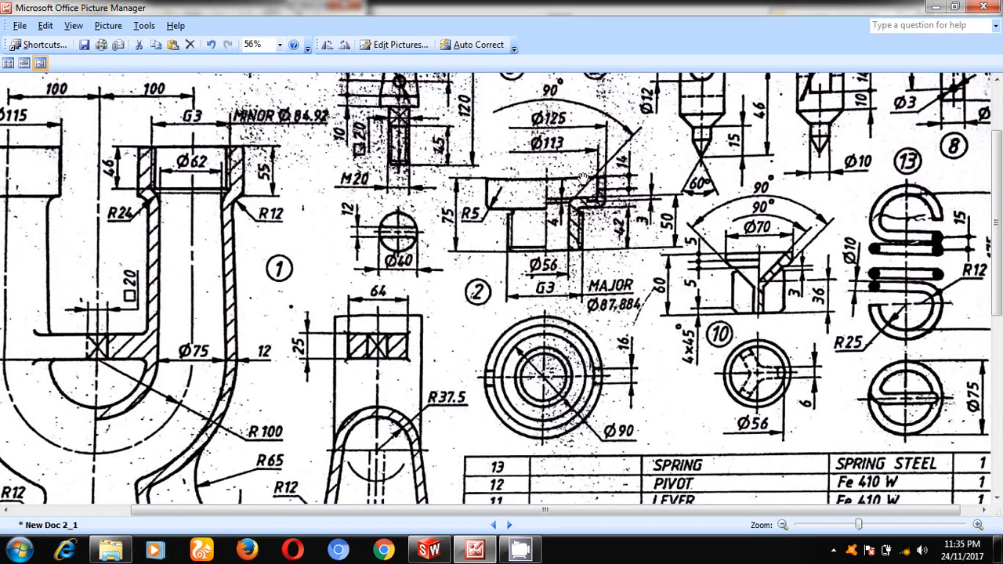
mouse_move(545, 185)
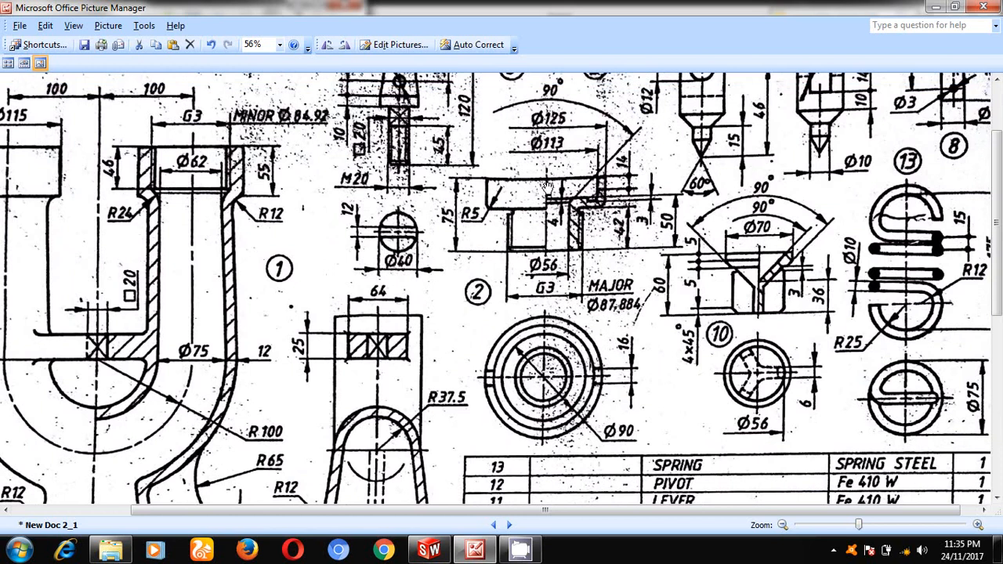
mouse_move(598, 188)
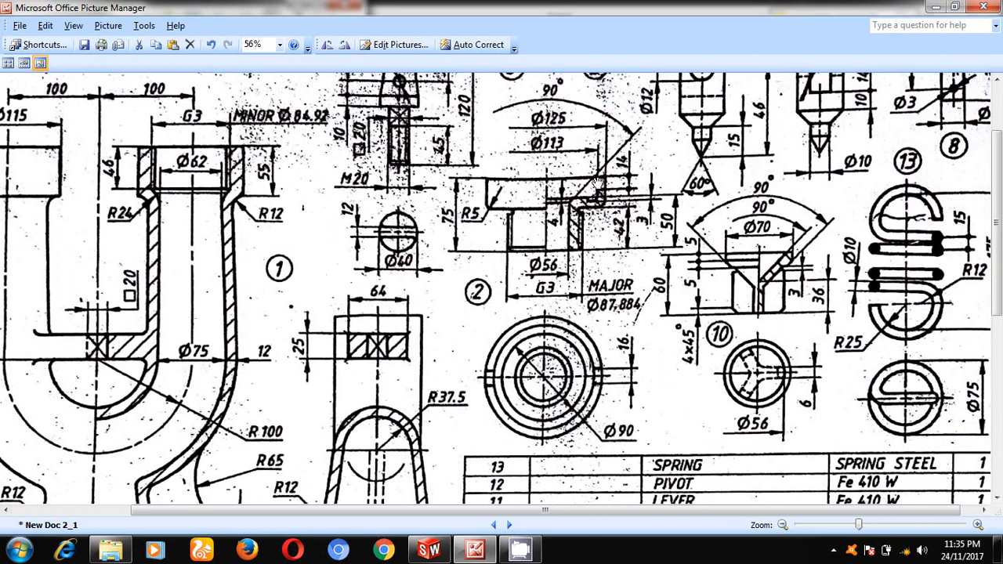
mouse_move(568, 232)
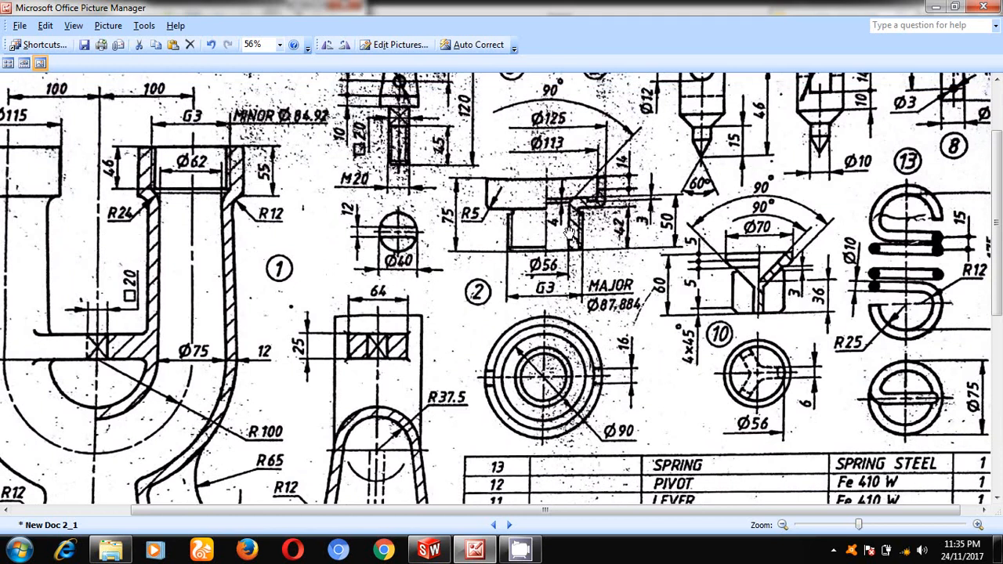
mouse_move(546, 254)
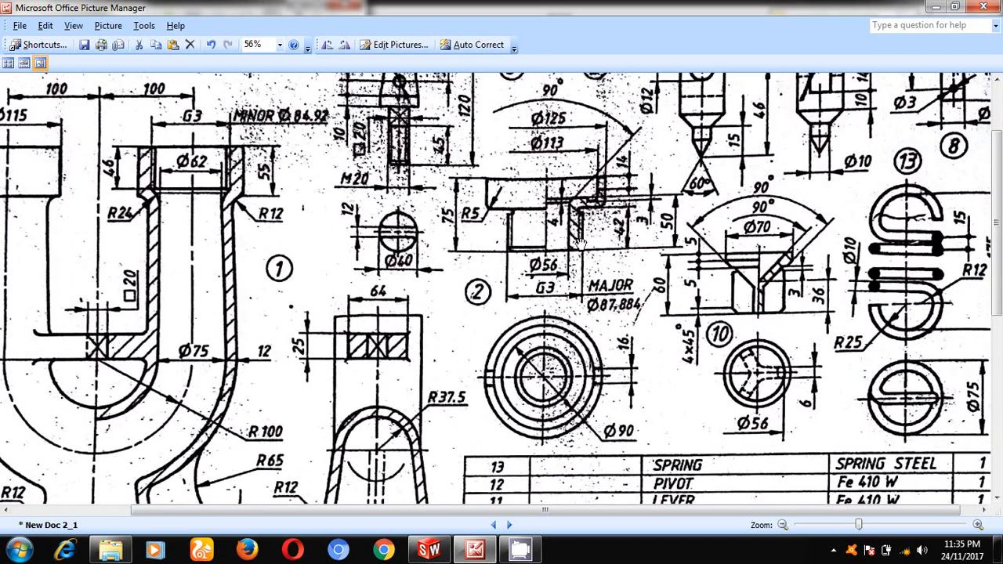
mouse_move(581, 238)
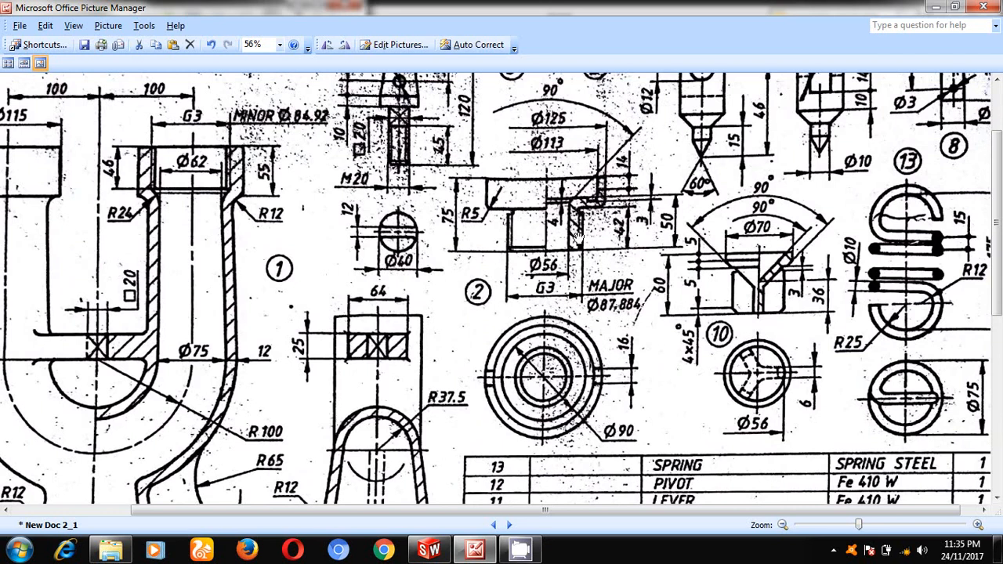
mouse_move(549, 185)
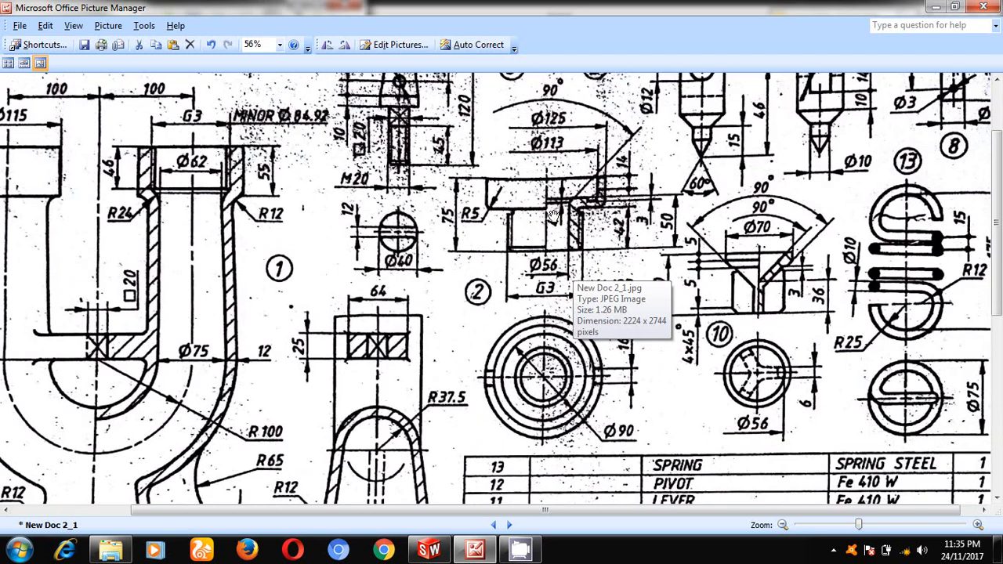
mouse_move(526, 191)
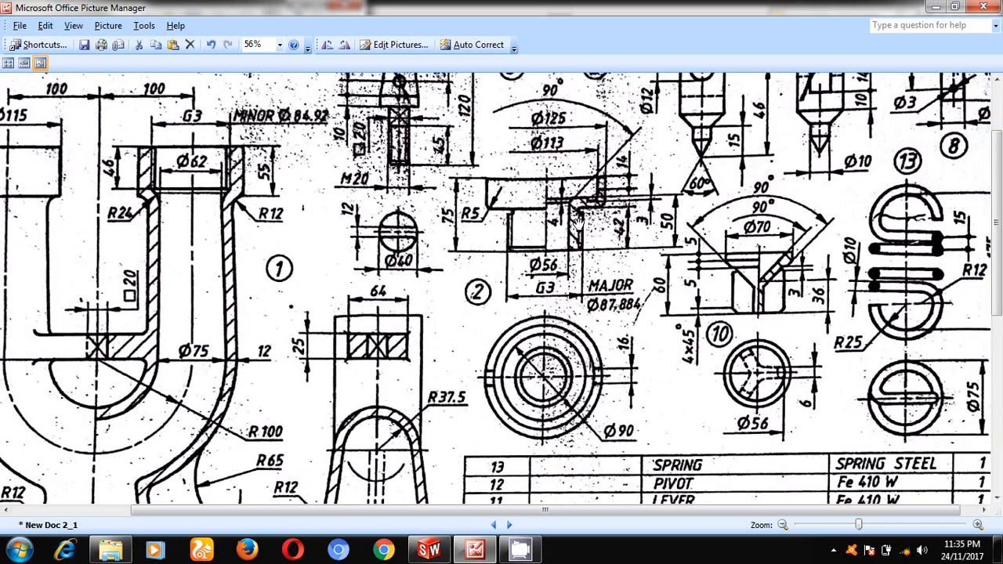
mouse_move(572, 254)
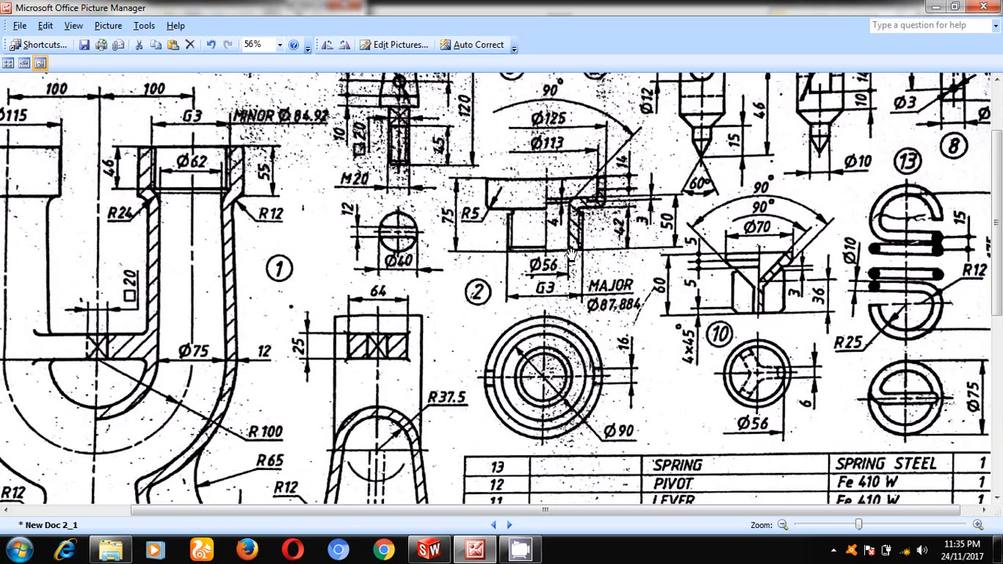
mouse_move(586, 207)
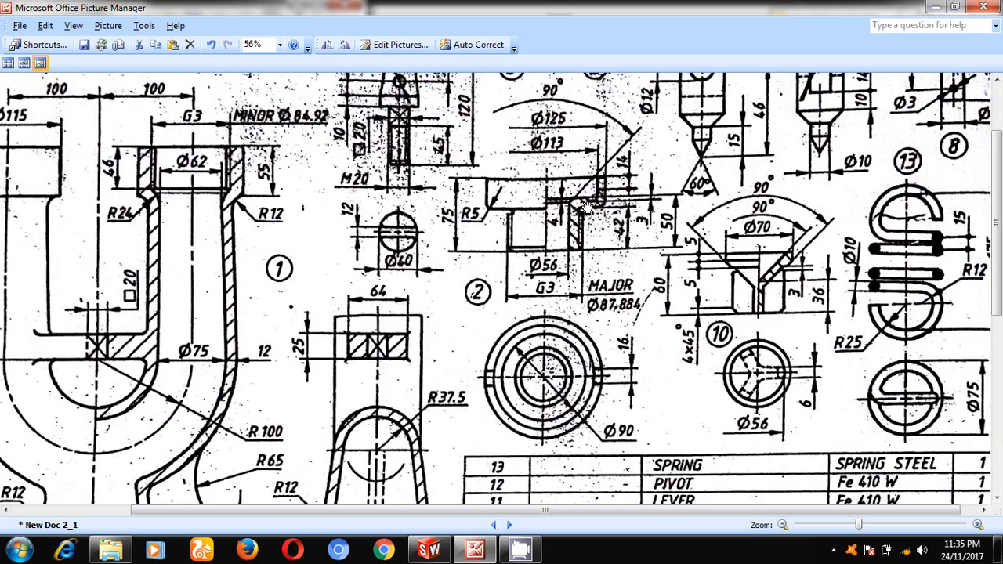
mouse_move(597, 210)
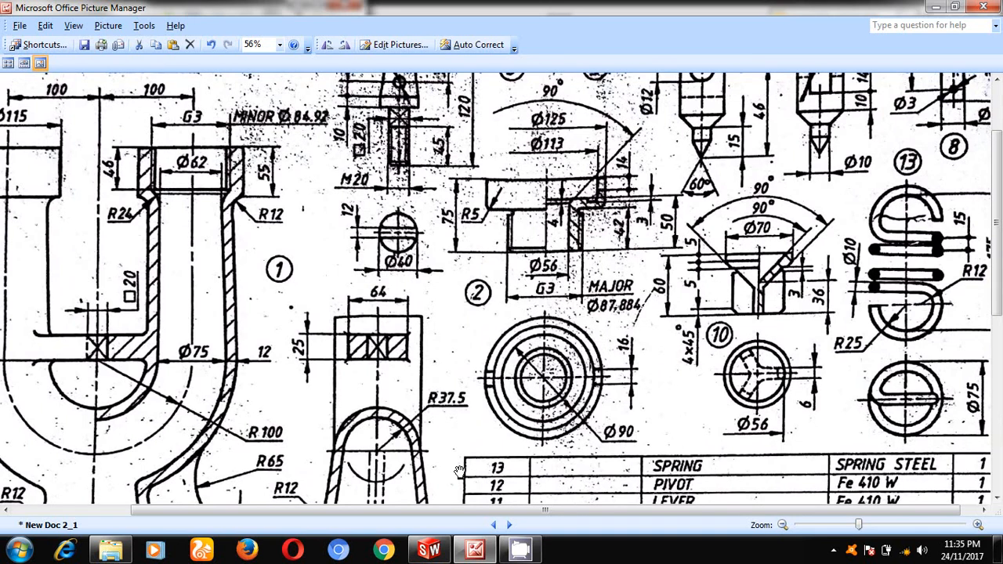
click(428, 548)
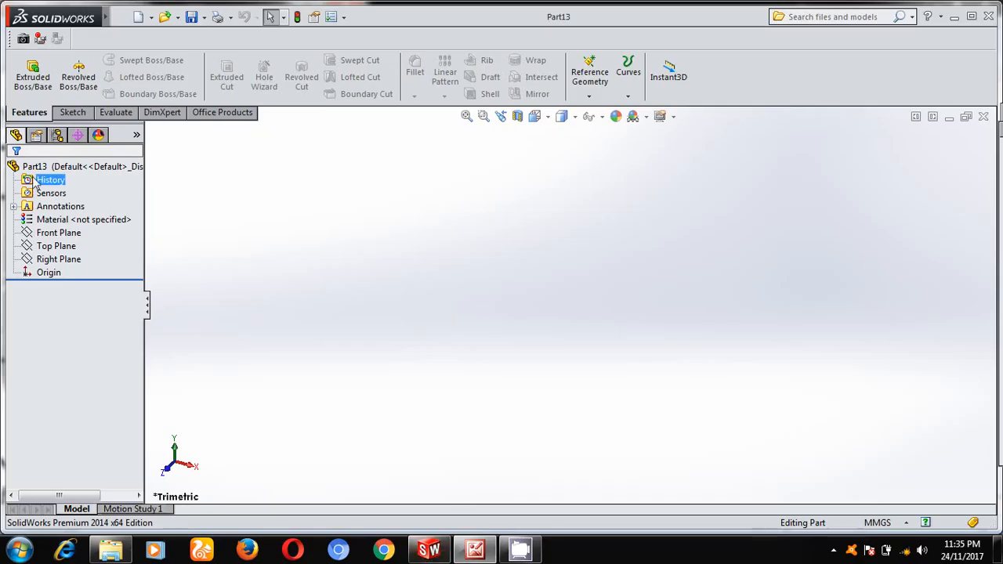
right_click(58, 232)
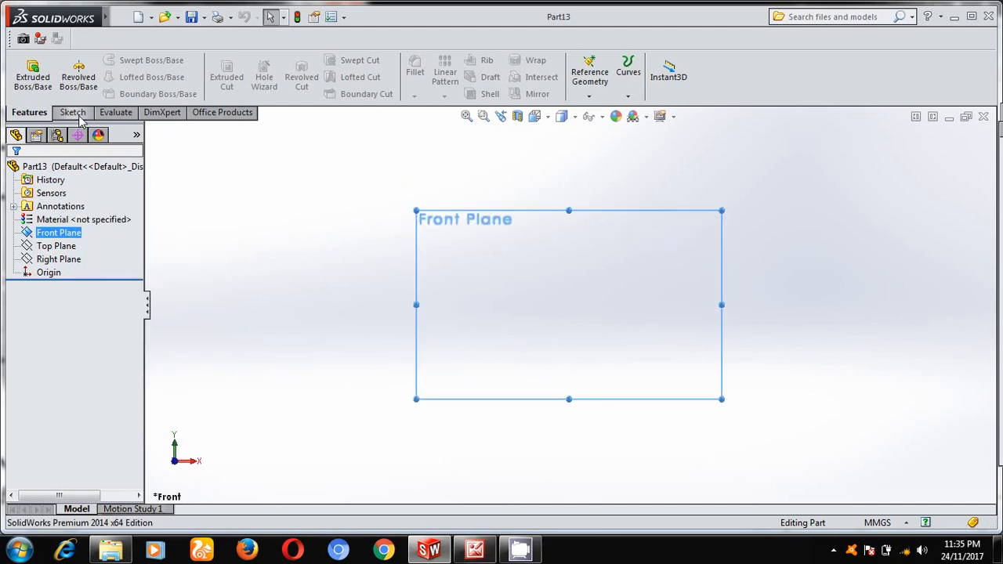
click(69, 113)
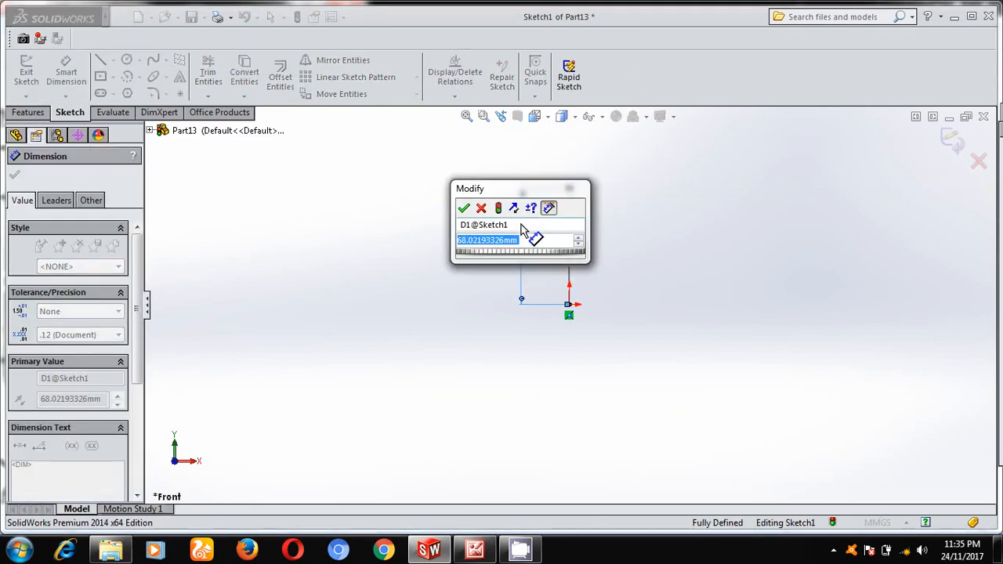
click(464, 207)
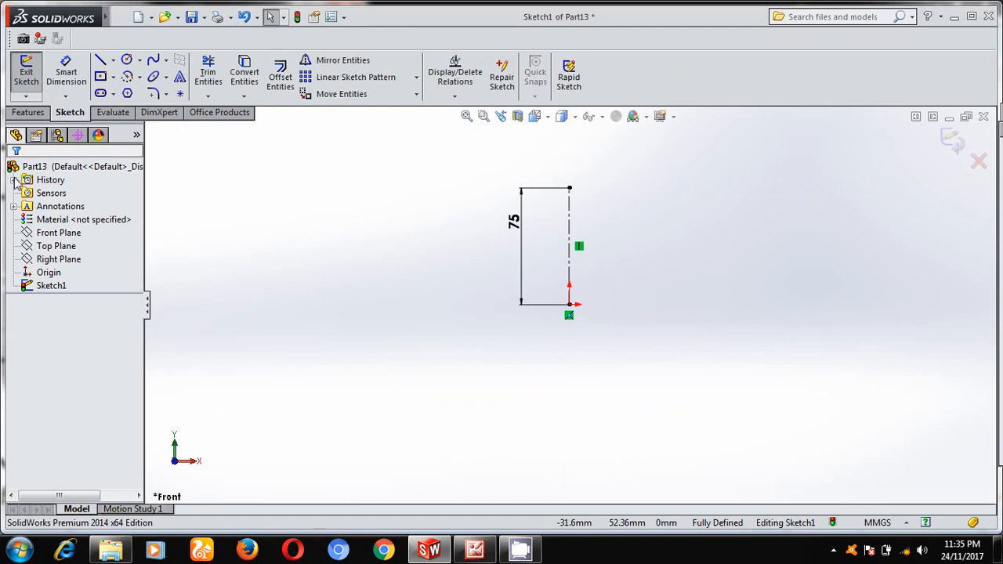
Draw the stepped valve-seat profile lines beside the centreline, consulting the reference drawing.
click(101, 60)
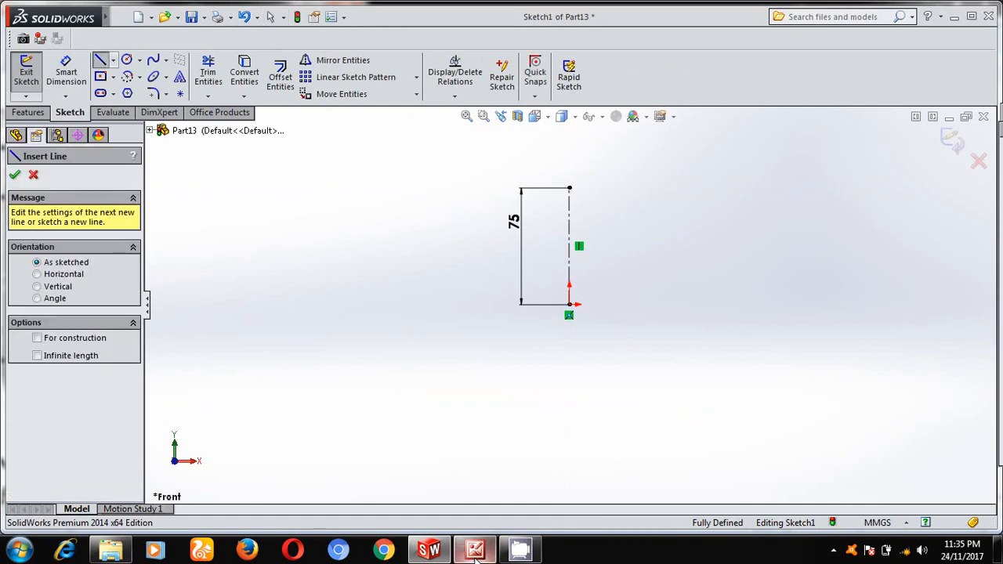
click(474, 549)
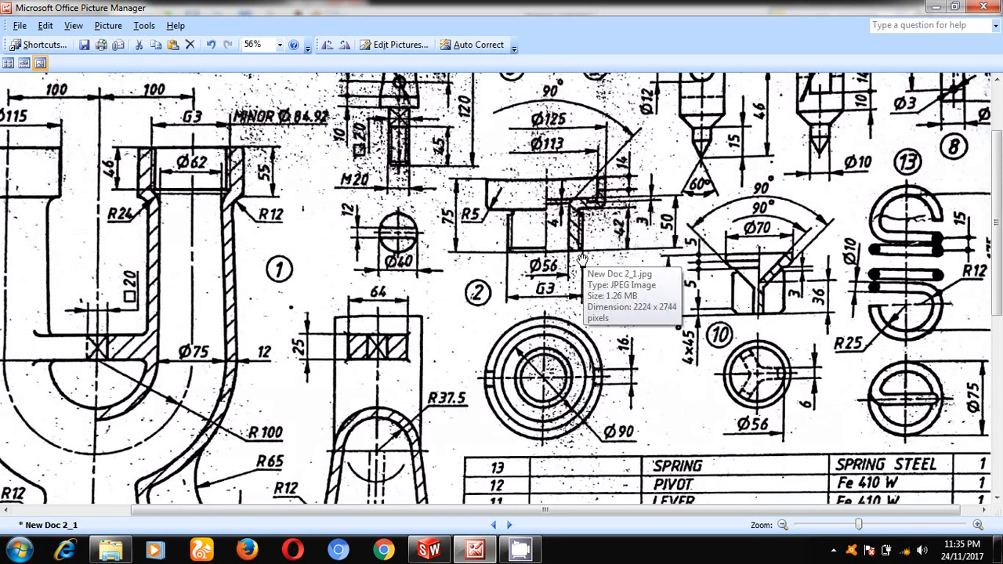
click(428, 549)
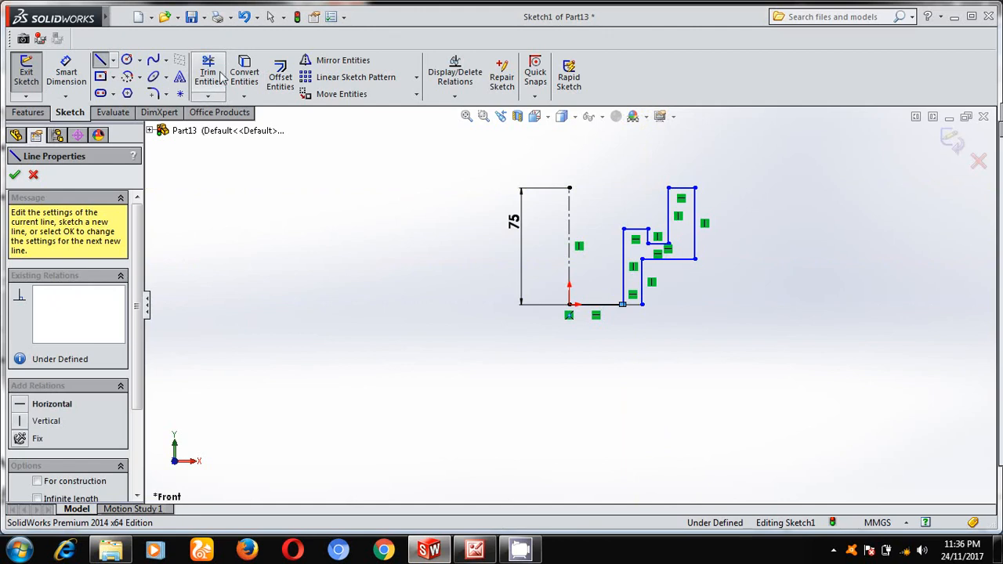
click(209, 75)
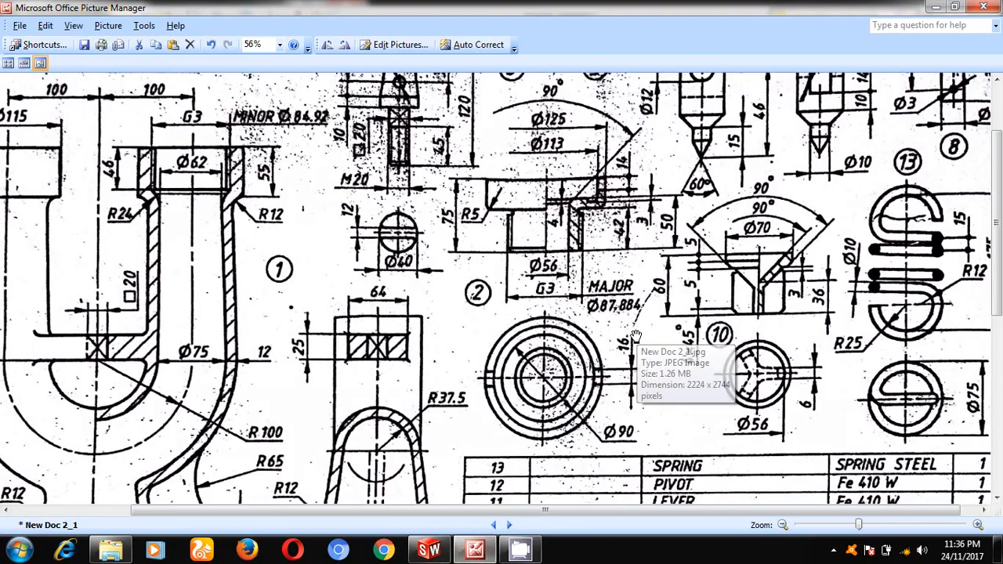
mouse_move(633, 325)
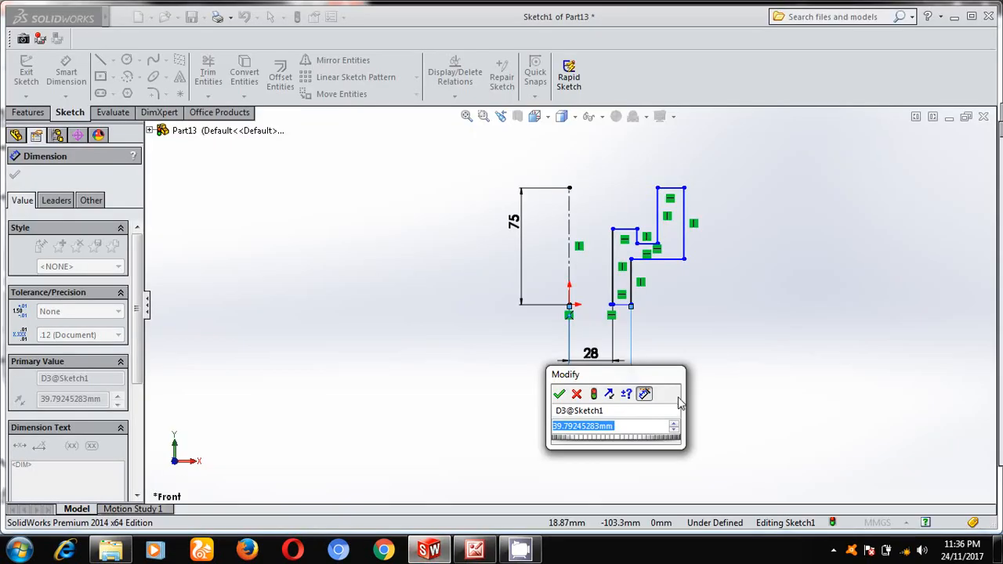
Dimension the profile widths at 28 and 43.94 mm from the centreline.
text(87.884)
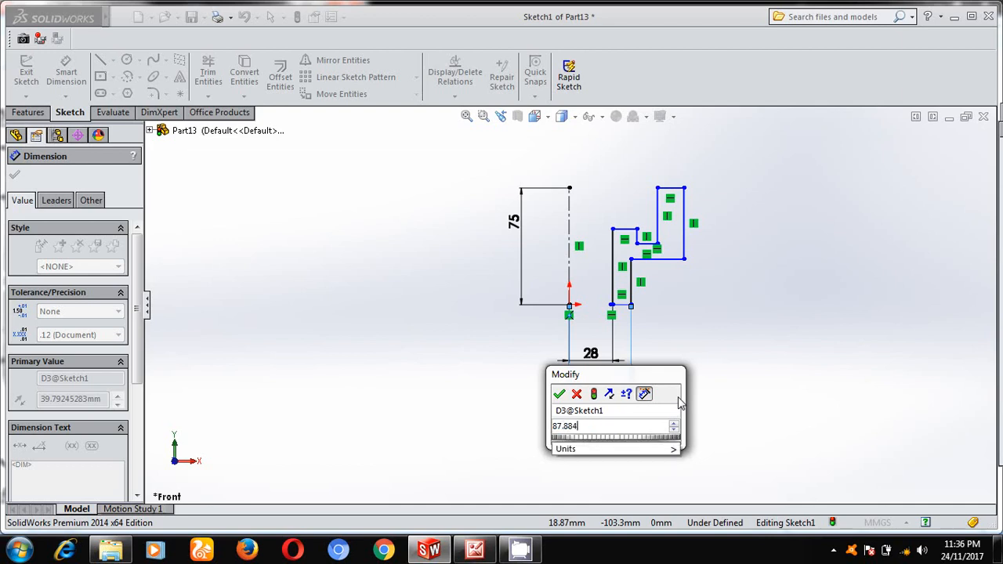
click(560, 395)
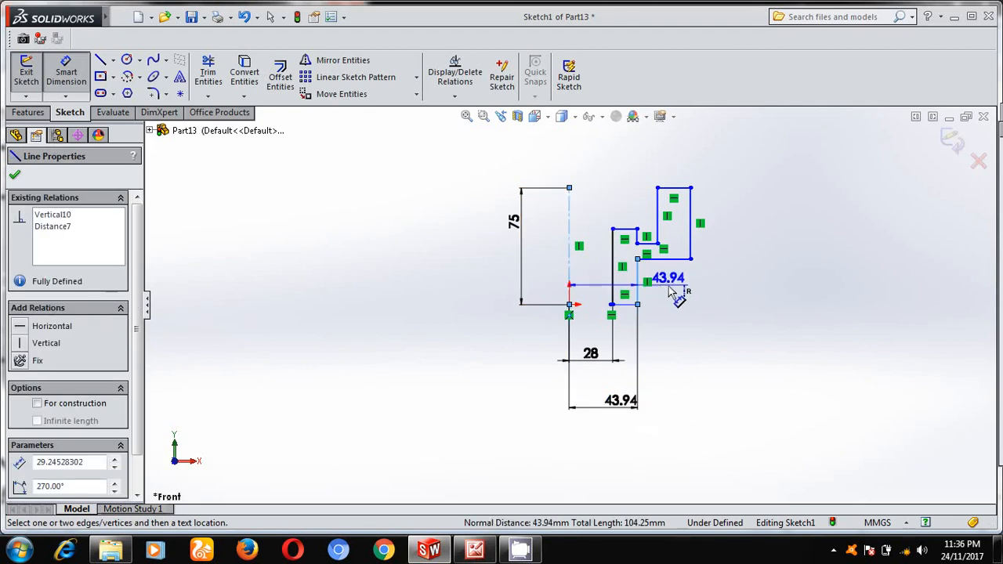
drag(671, 285, 577, 270)
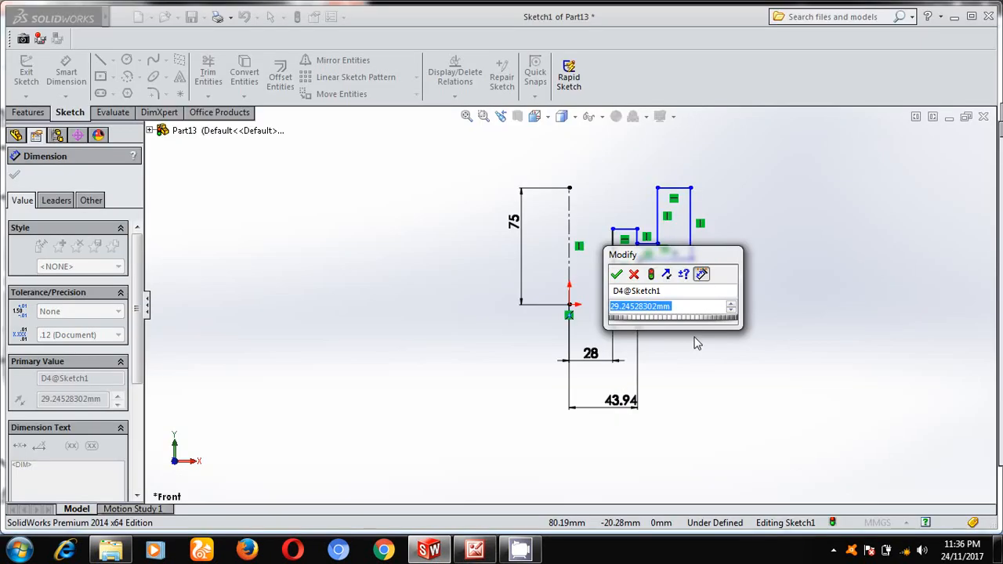
click(618, 273)
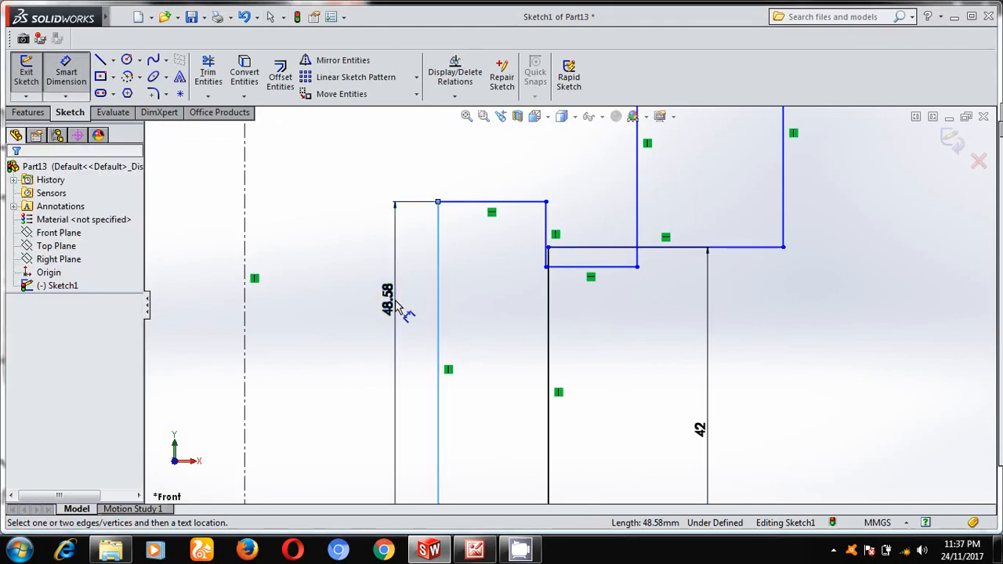
Add a 50 mm height to the inner step and check the reference drawing.
click(395, 306)
text(50)
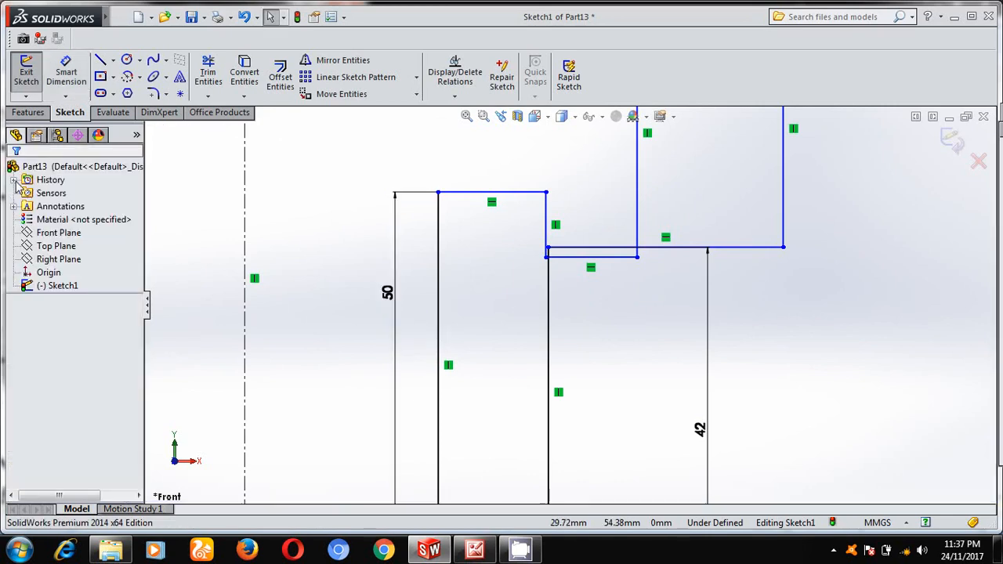
click(591, 254)
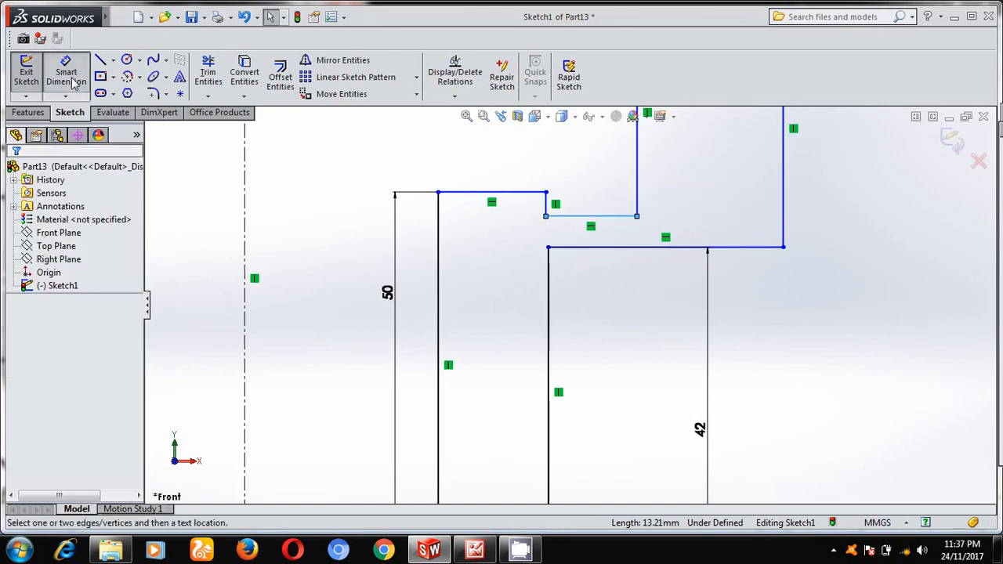
click(473, 549)
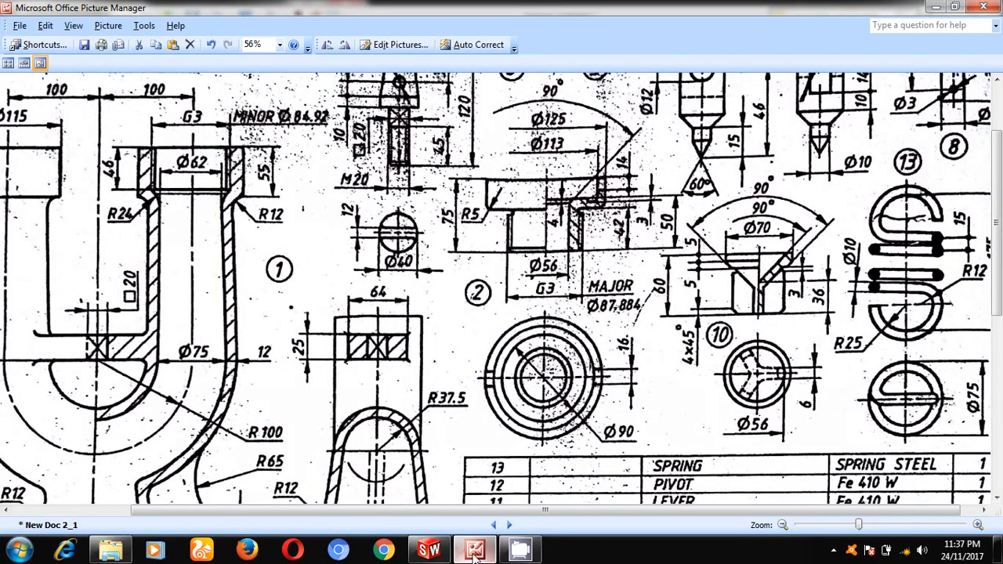
mouse_move(583, 207)
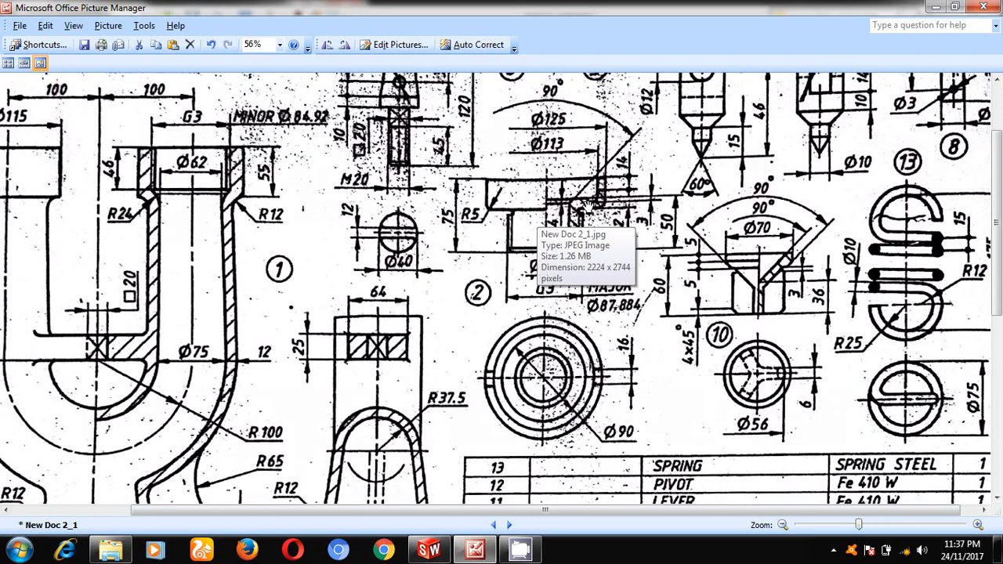
mouse_move(625, 214)
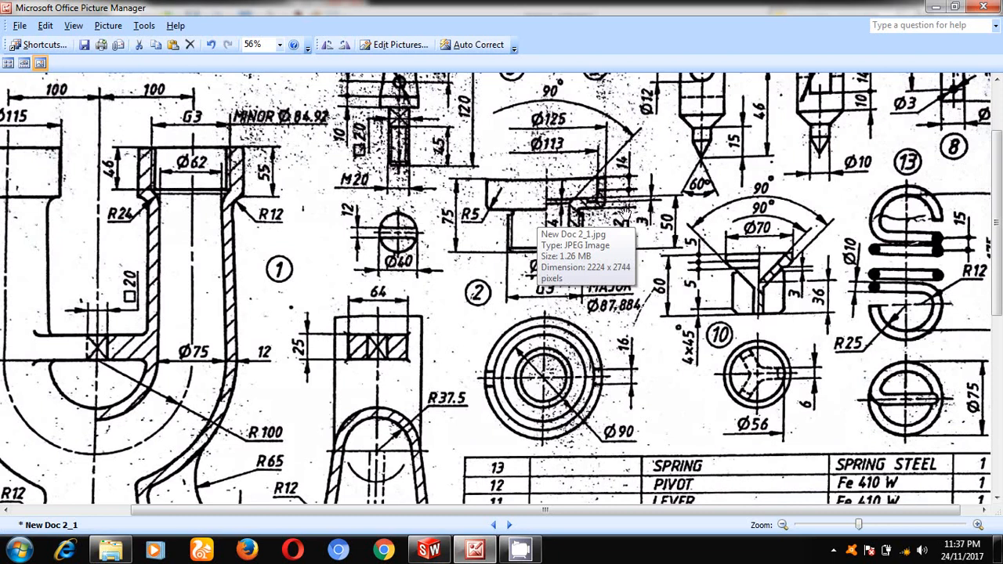
mouse_move(552, 238)
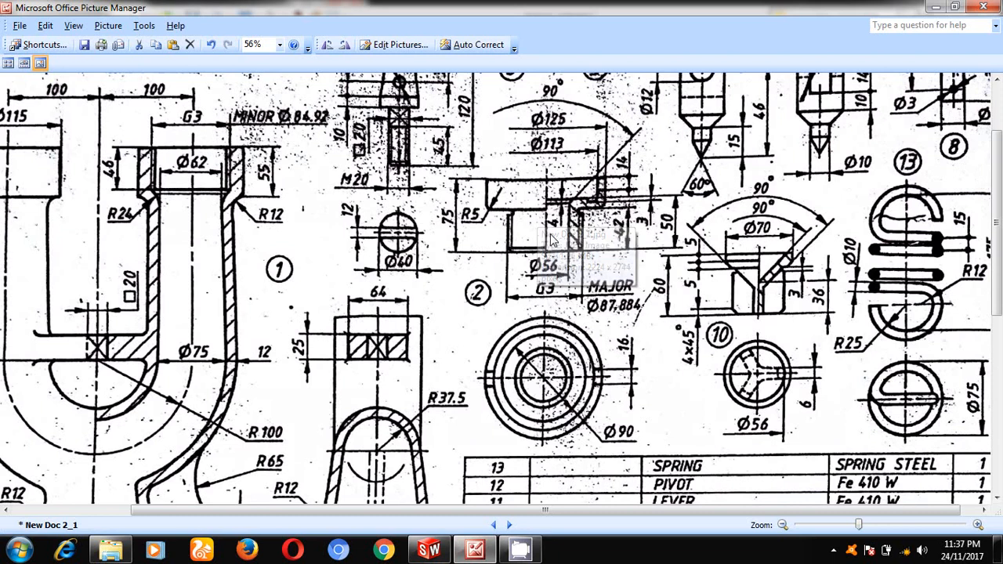
click(428, 548)
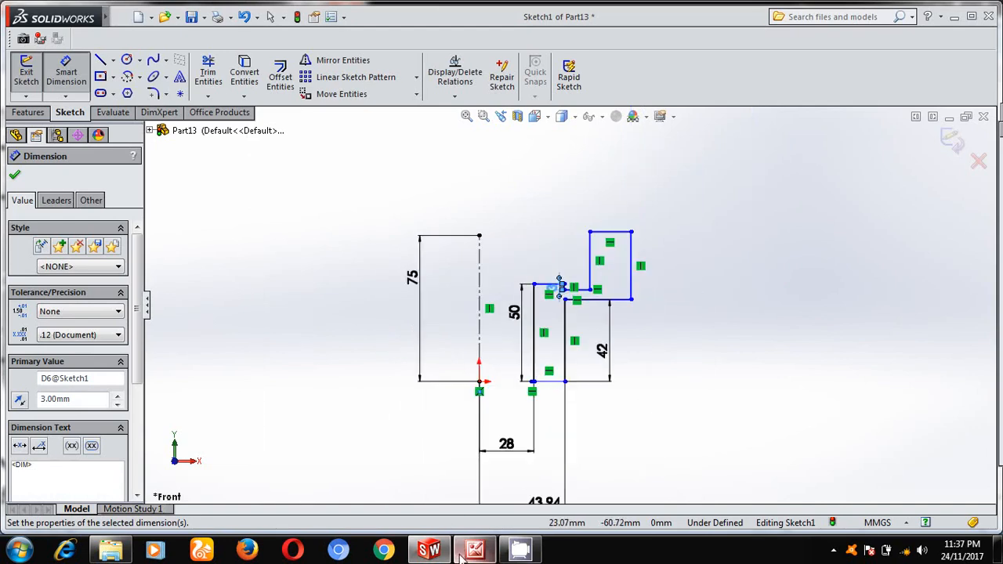
Dimension the top outer edge 62.50 mm from the centreline and add a second width.
click(473, 549)
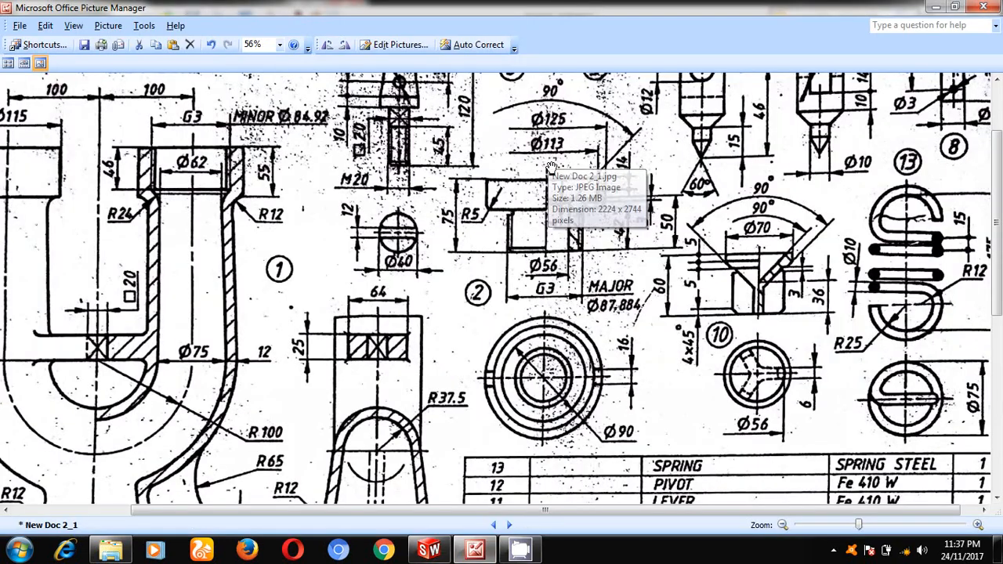
mouse_move(596, 164)
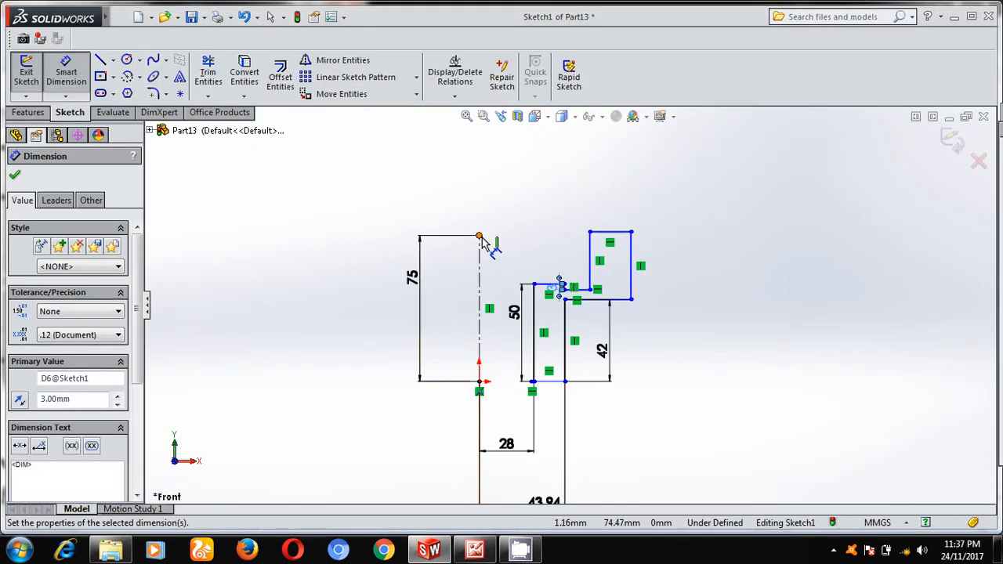
click(630, 234)
text(1)
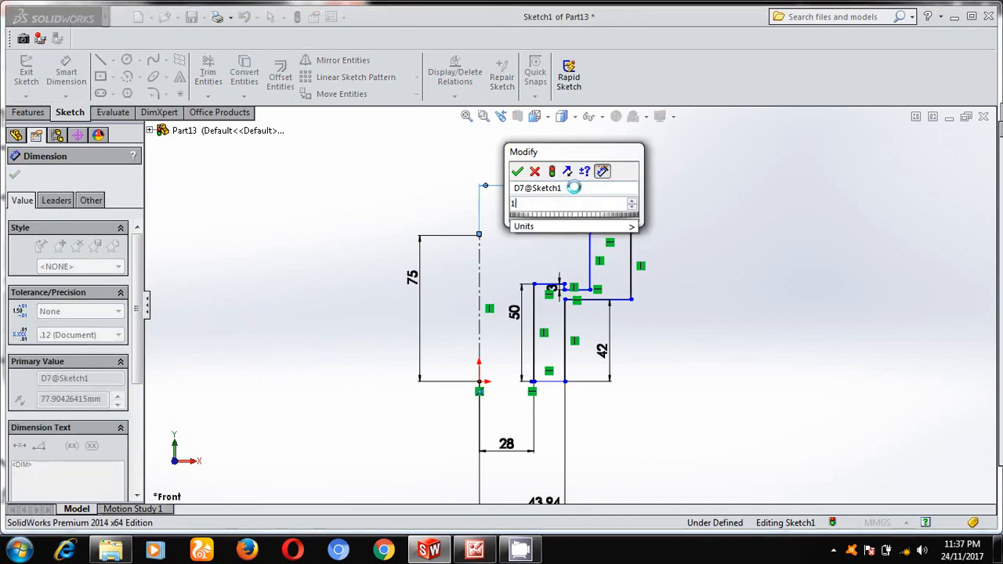
click(518, 171)
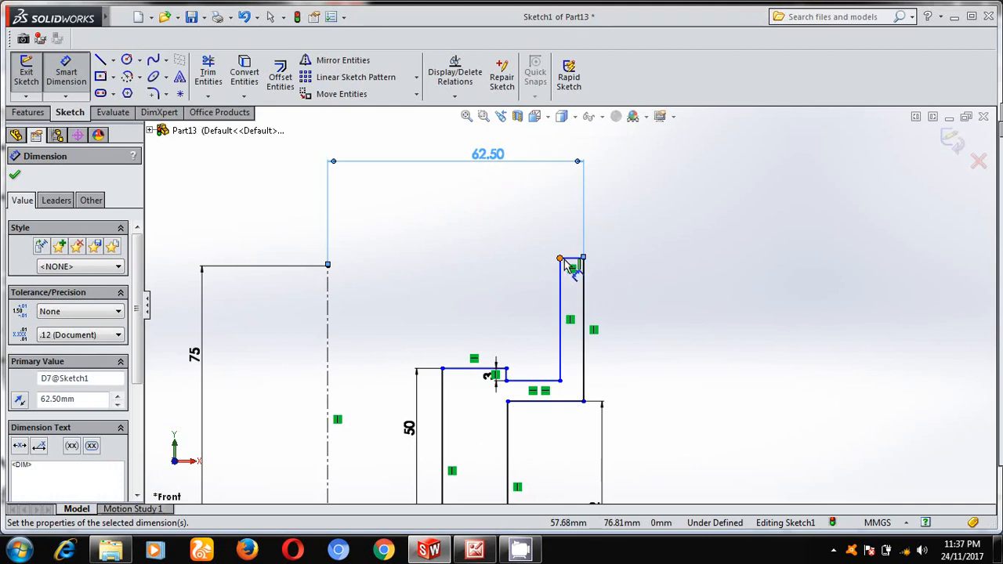
click(328, 263)
text(1)
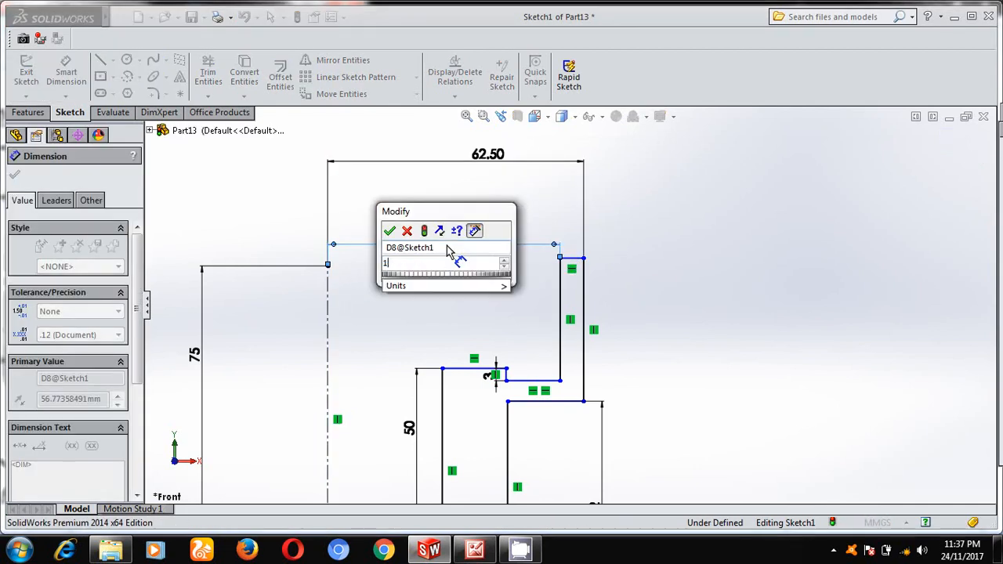
click(389, 231)
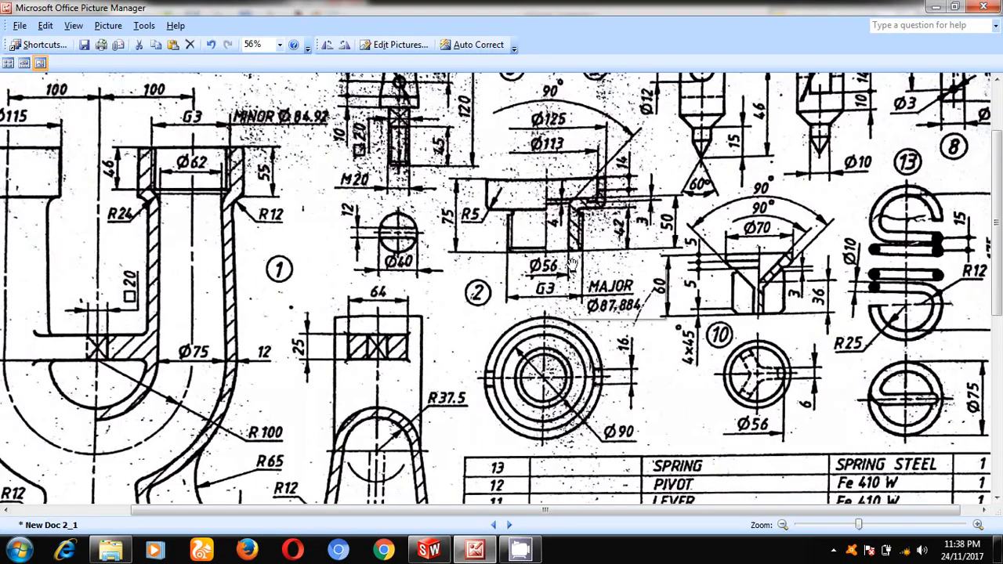
mouse_move(656, 438)
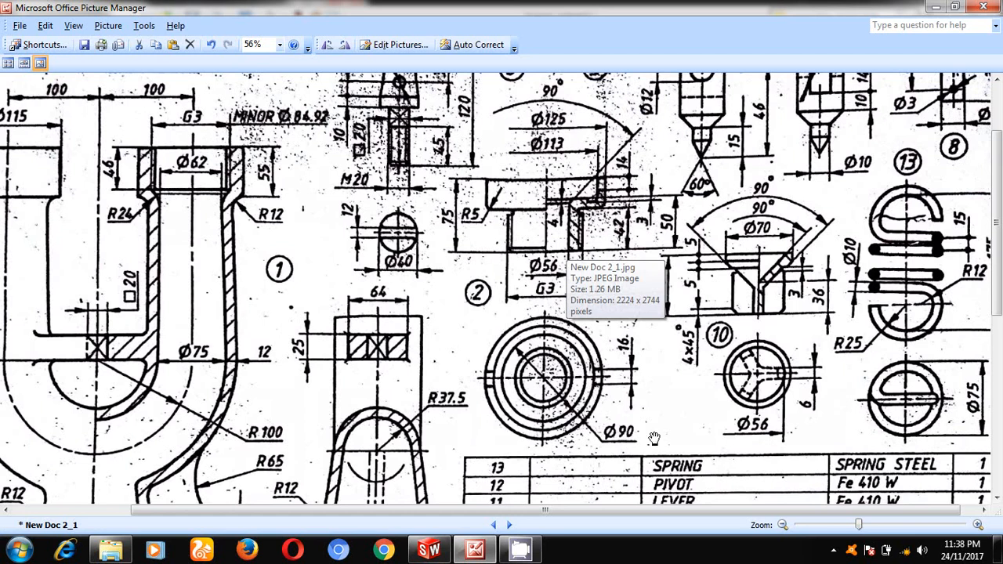
mouse_move(552, 207)
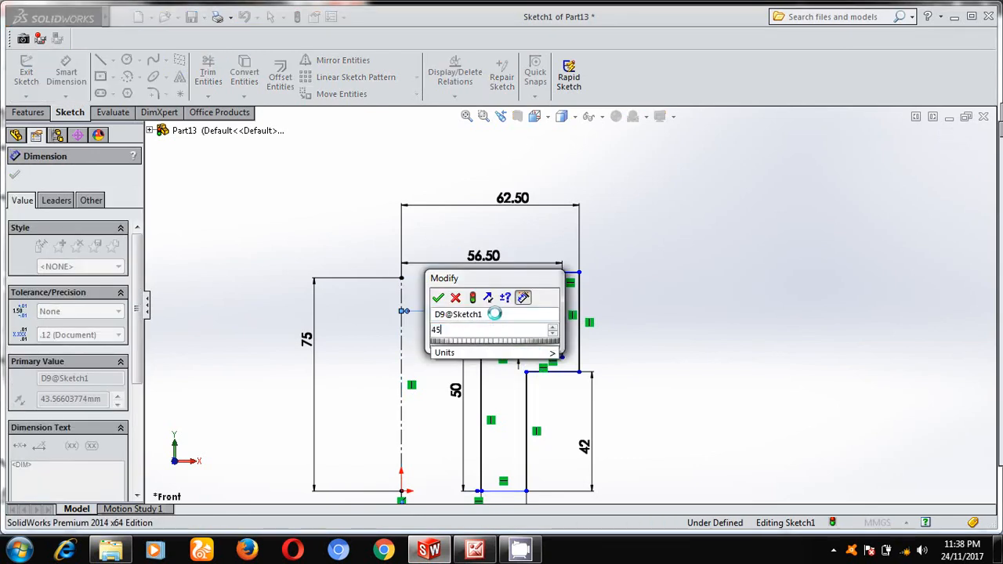
Add the 45 mm width and 75 mm height dimensions and view the sketch isometrically.
click(439, 298)
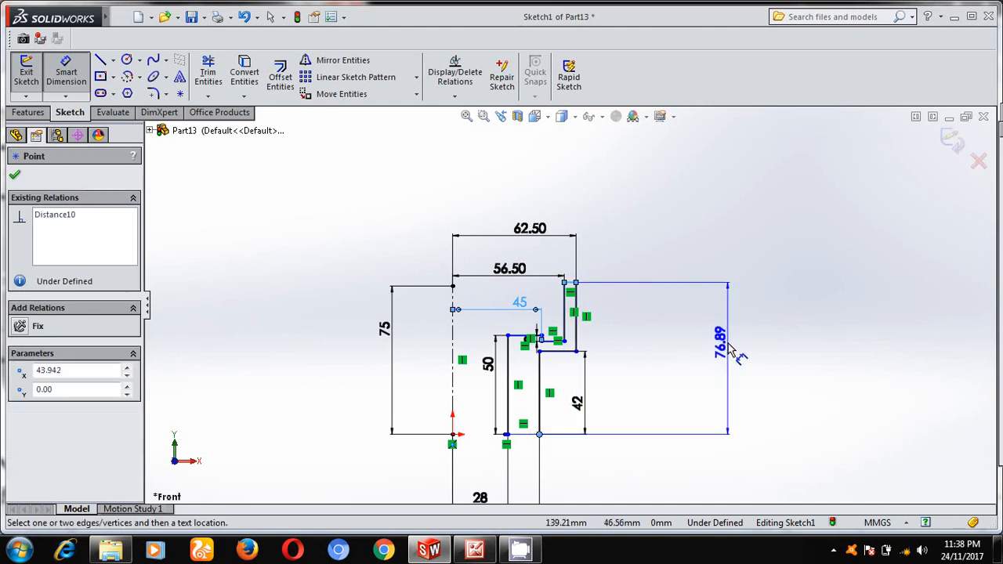
click(718, 345)
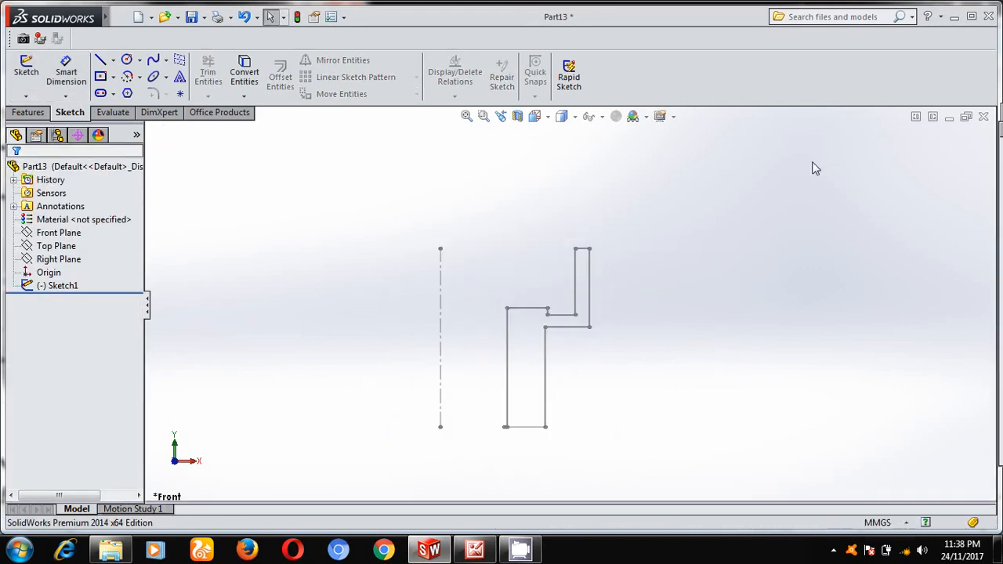
click(615, 116)
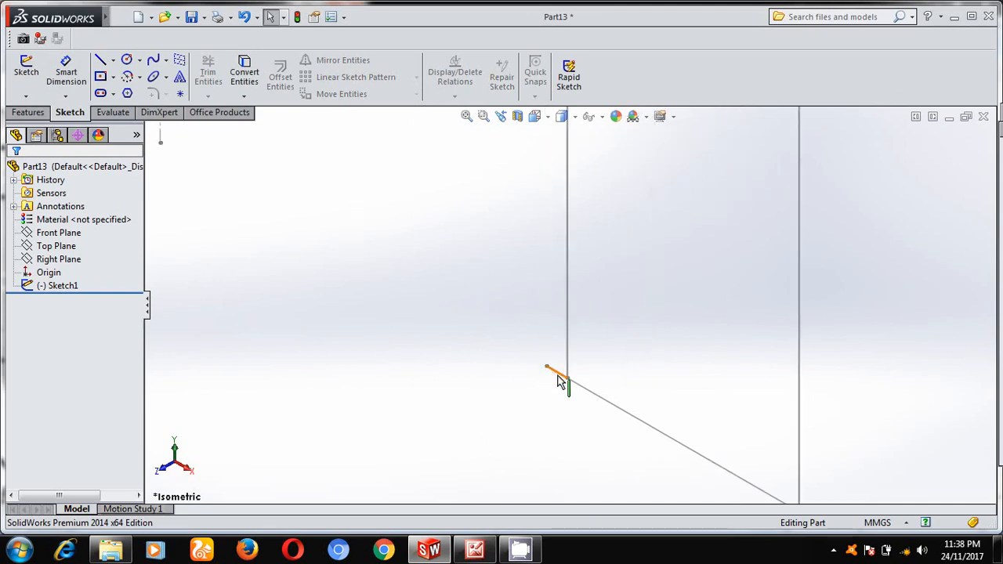
Reopen Sketch1 for editing, then exit the finished profile sketch.
click(63, 286)
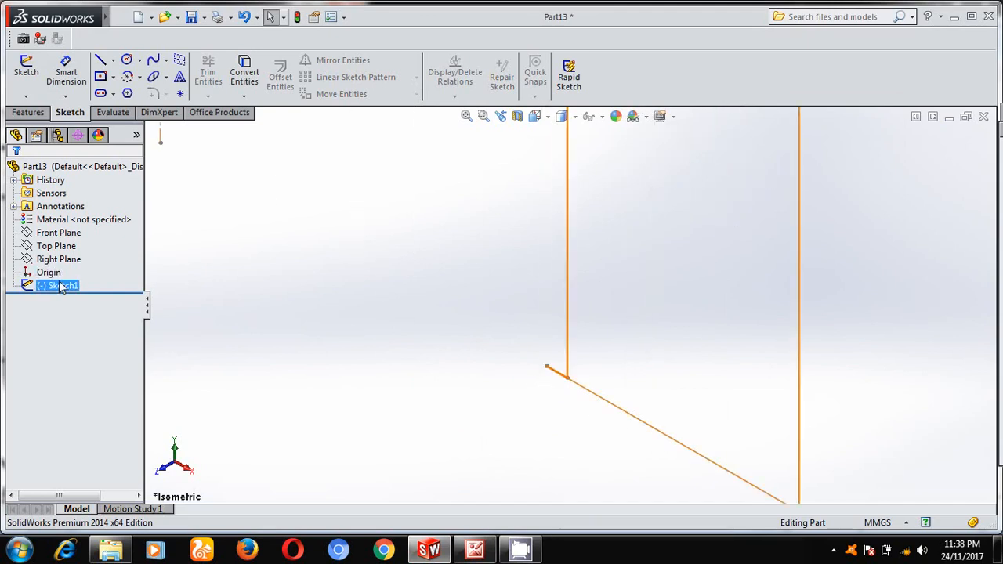
right_click(56, 285)
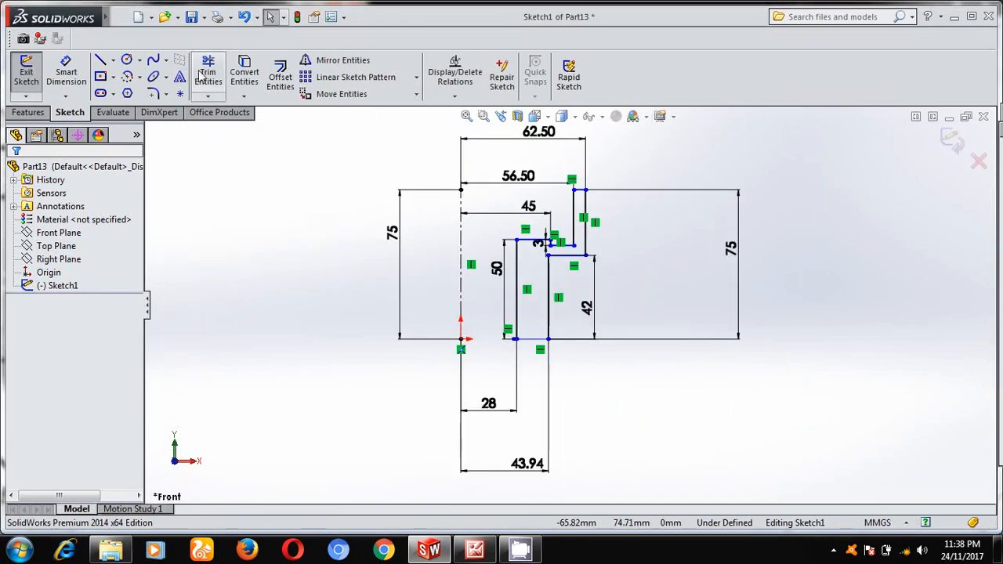
click(207, 75)
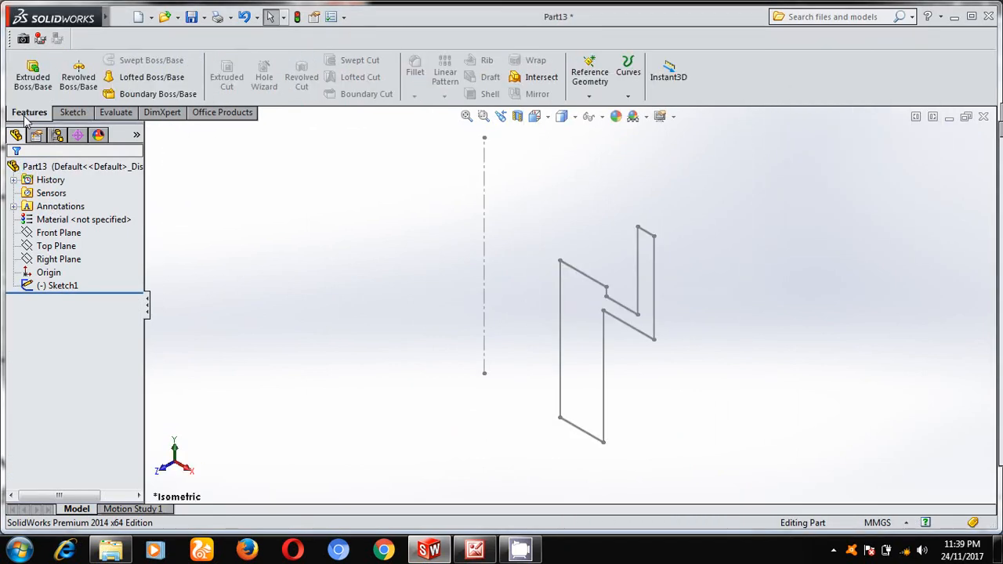
Revolve the profile 360° about the centreline into the solid valve seat.
click(78, 71)
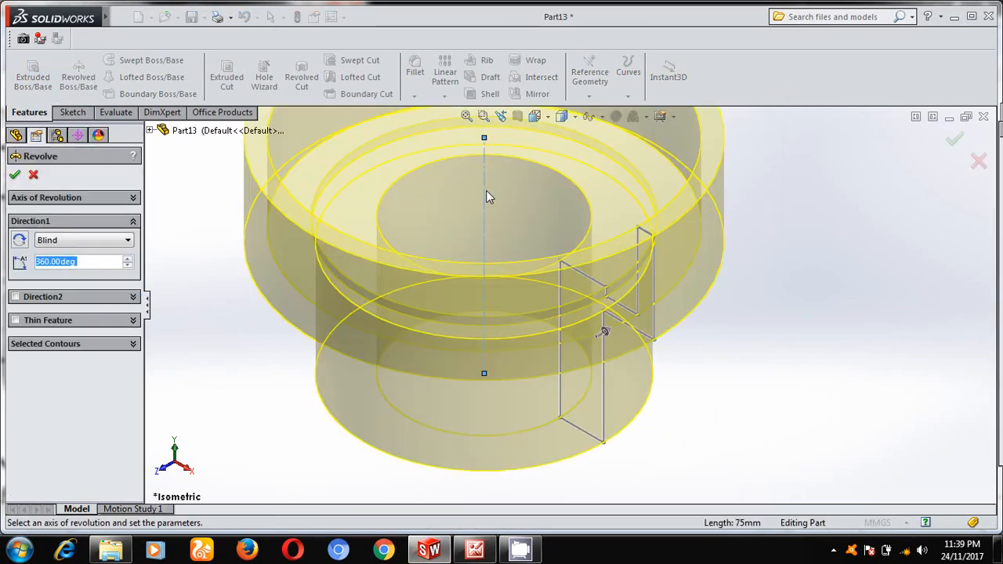
click(14, 174)
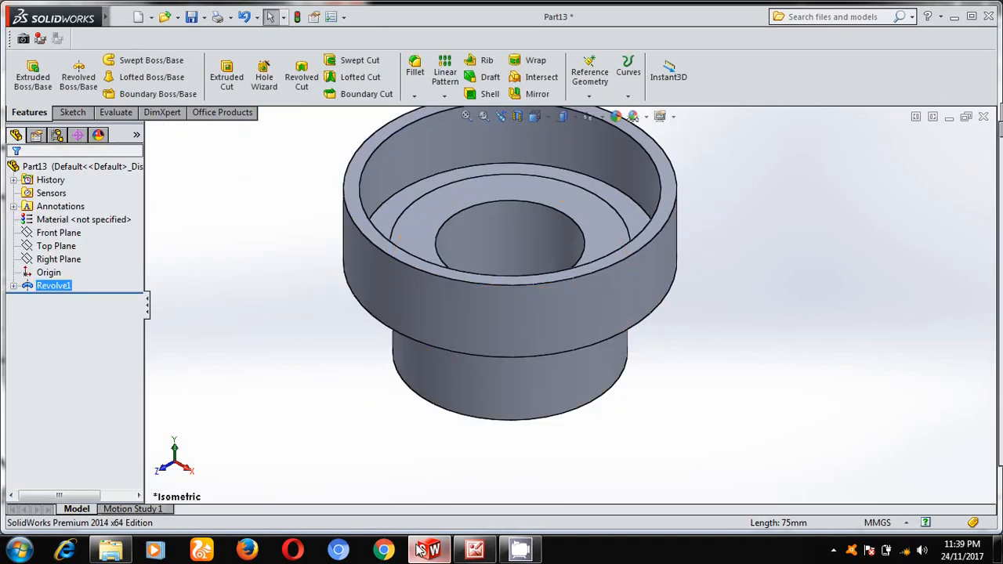
click(473, 548)
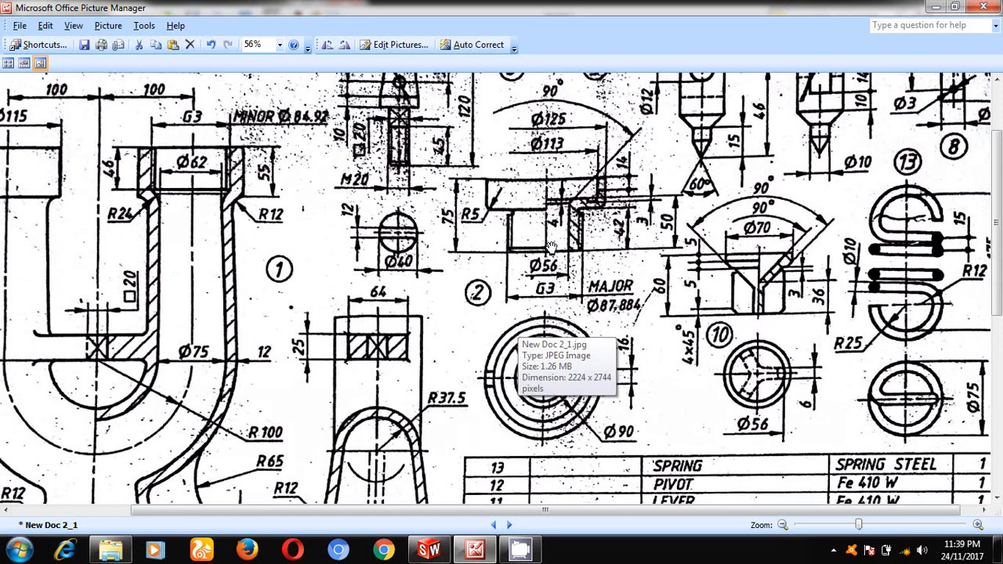
mouse_move(489, 259)
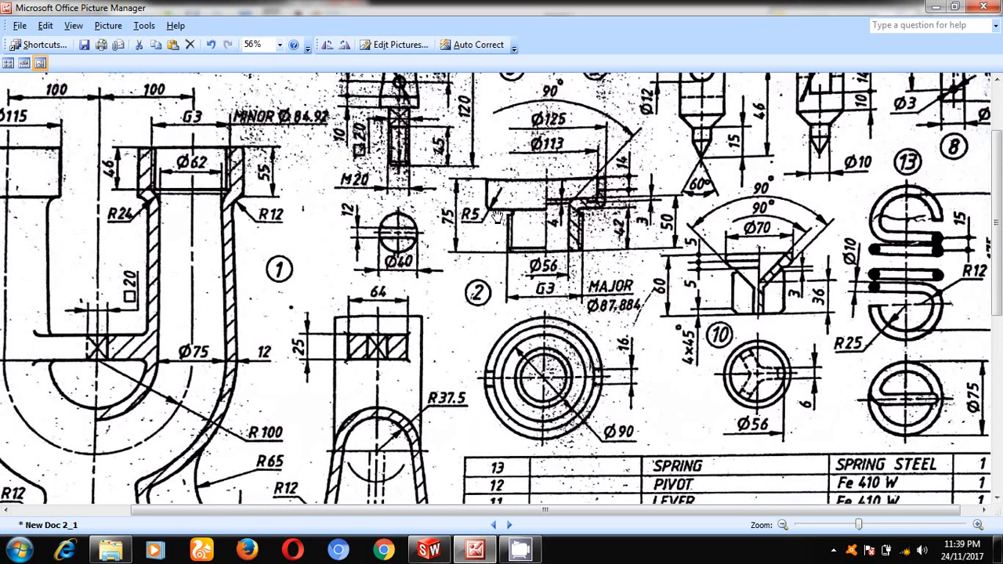
mouse_move(492, 215)
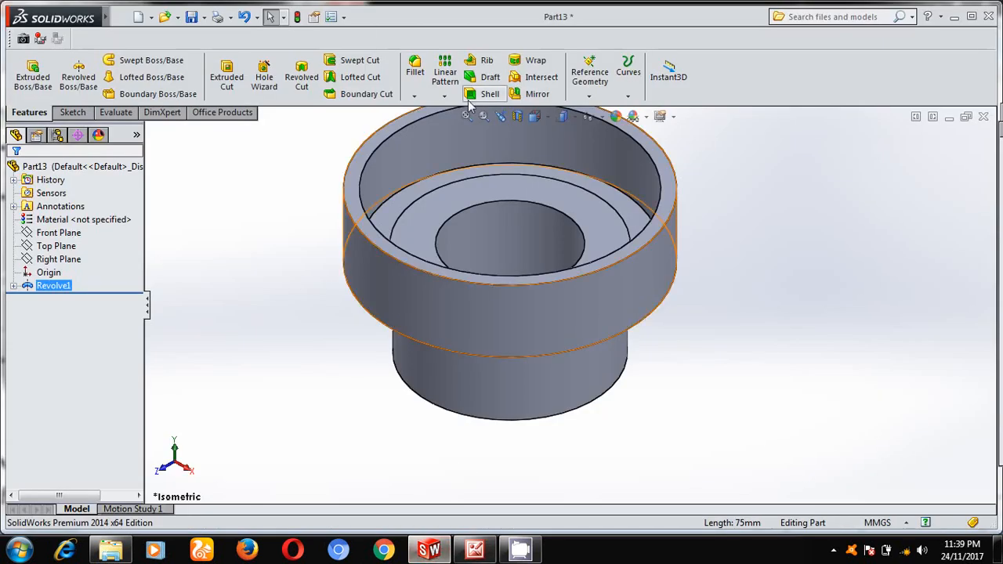
Apply a 1 mm chamfer to the lower circular edge as Chamfer1.
click(414, 94)
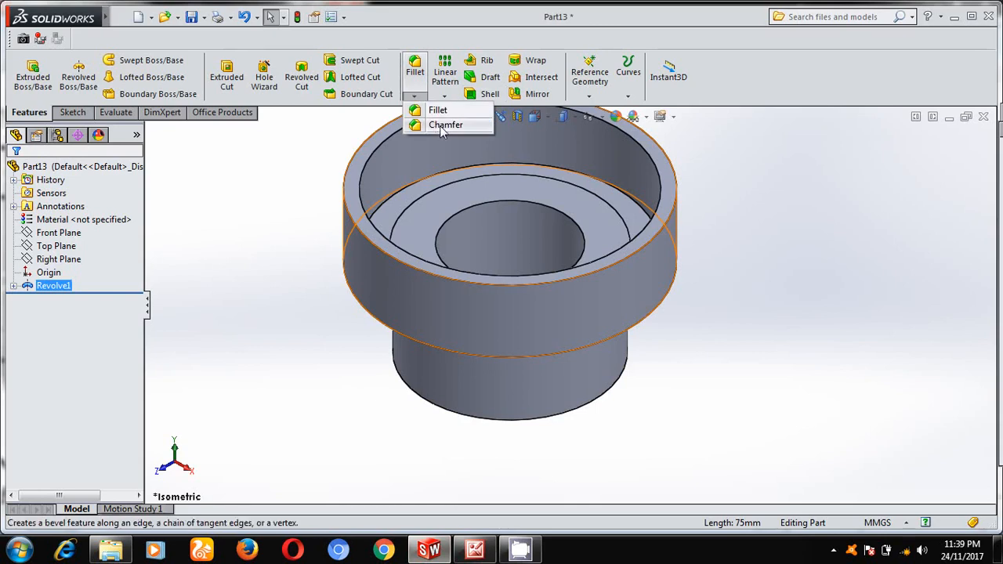
click(445, 125)
text(1)
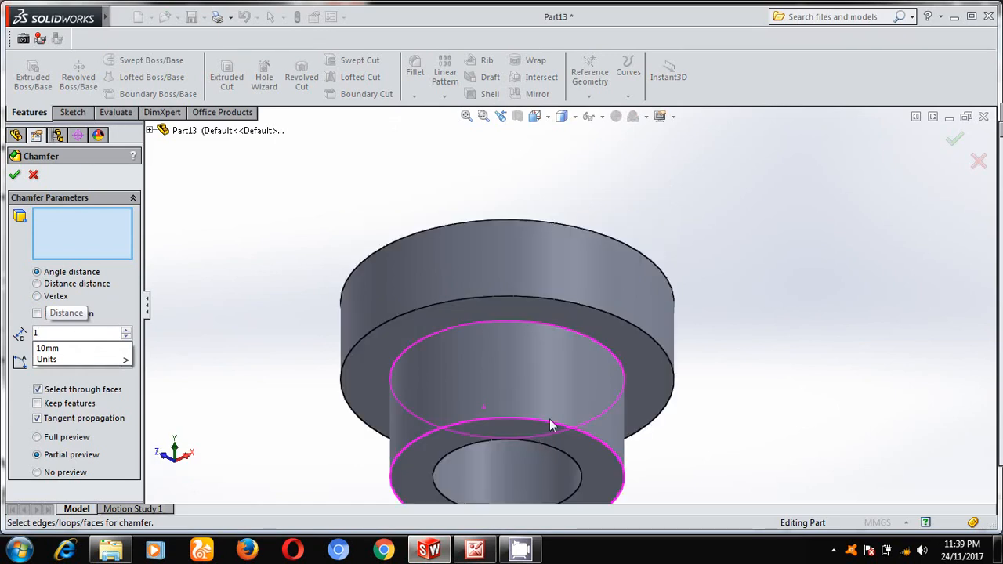
mouse_move(604, 446)
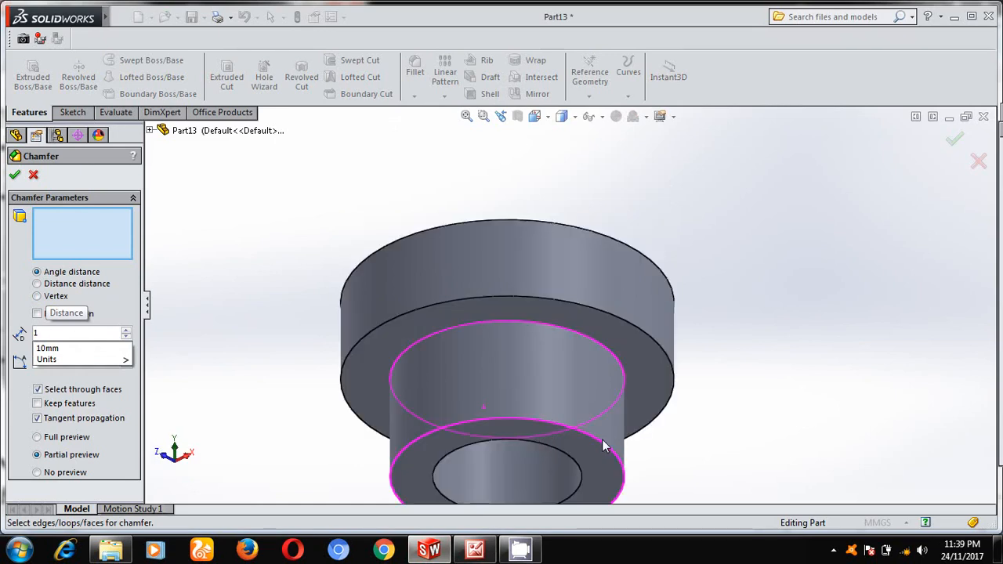
click(604, 442)
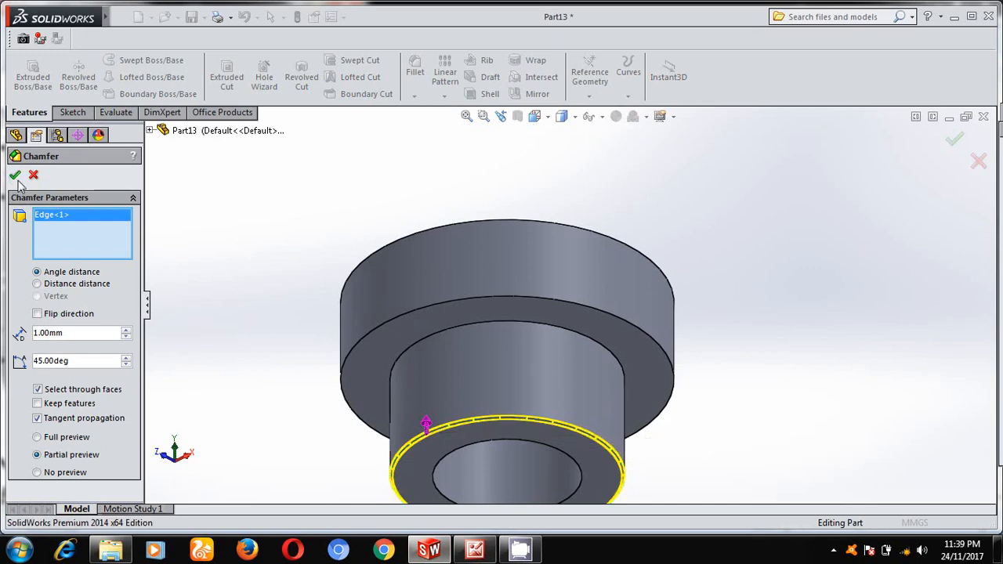
click(14, 176)
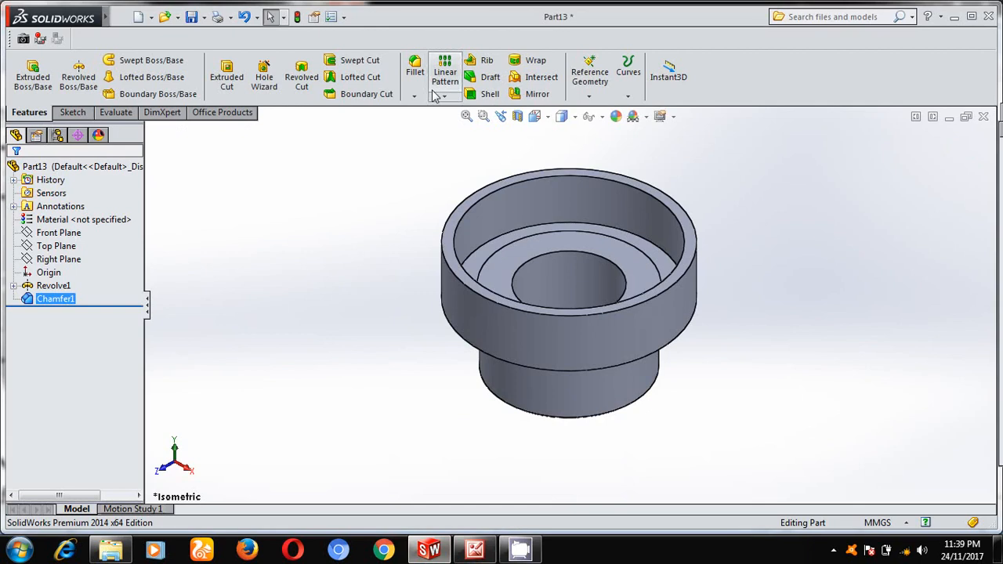
Fillet an edge of the valve seat, reading the radius from the reference drawing.
click(414, 70)
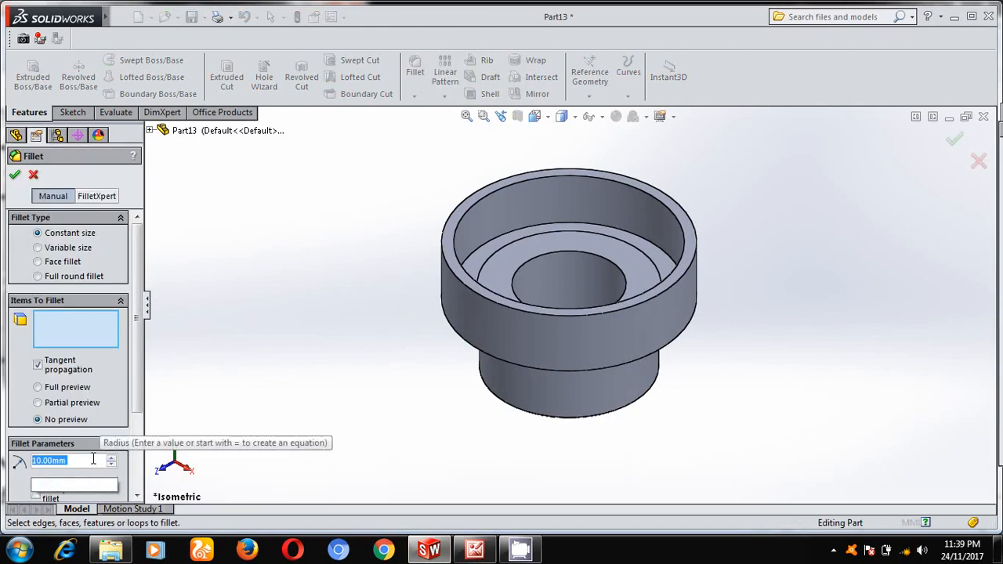
click(667, 280)
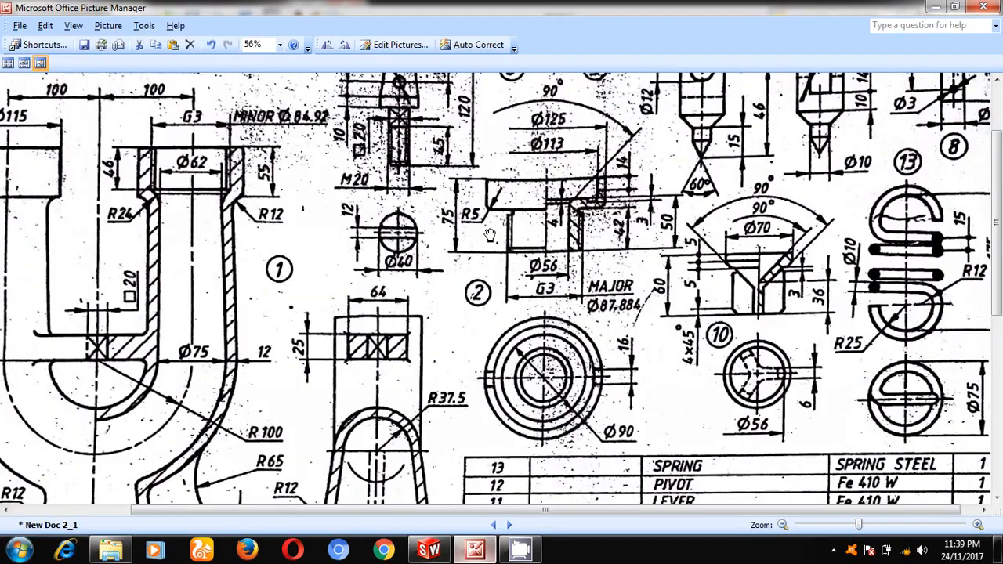
mouse_move(596, 384)
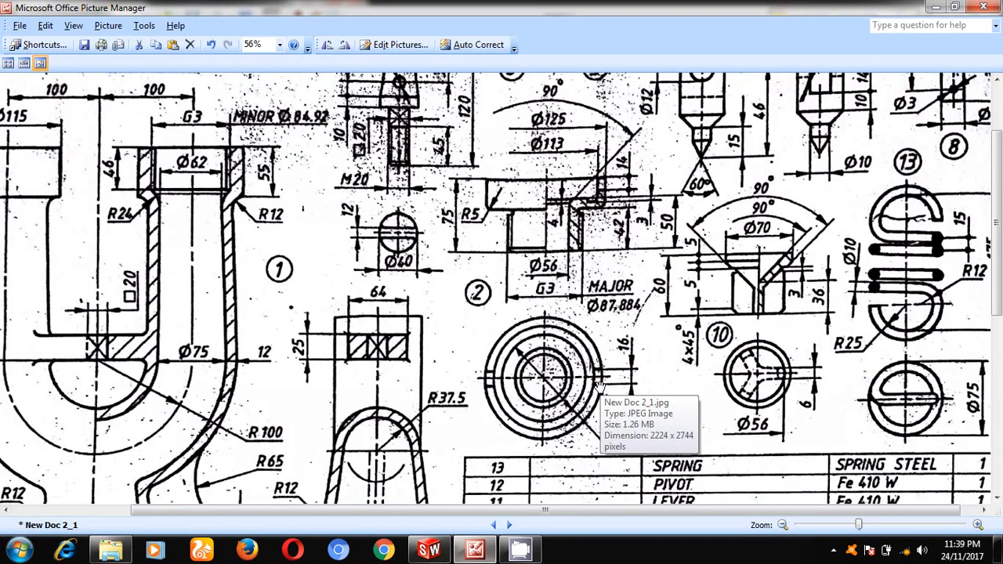
mouse_move(624, 384)
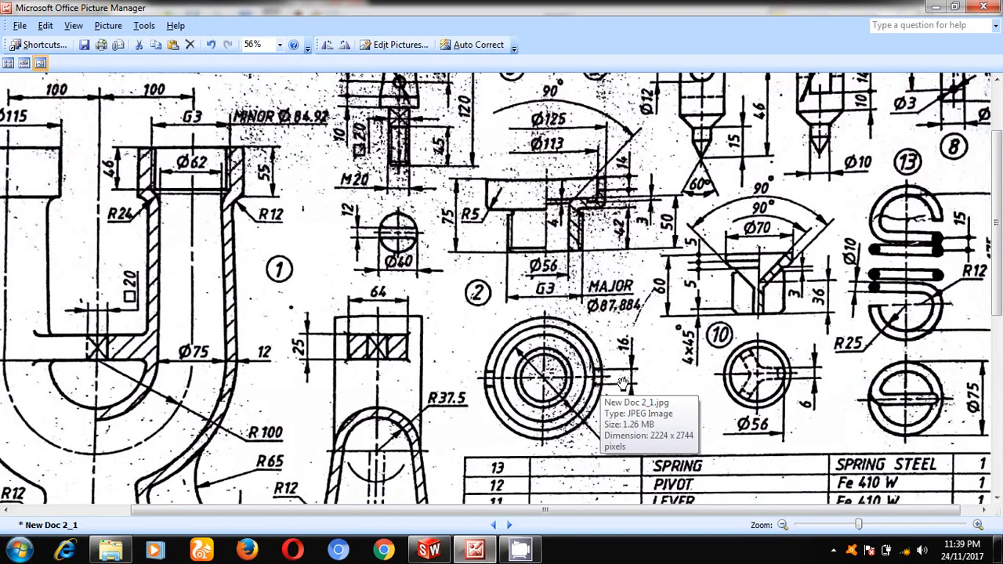
mouse_move(640, 364)
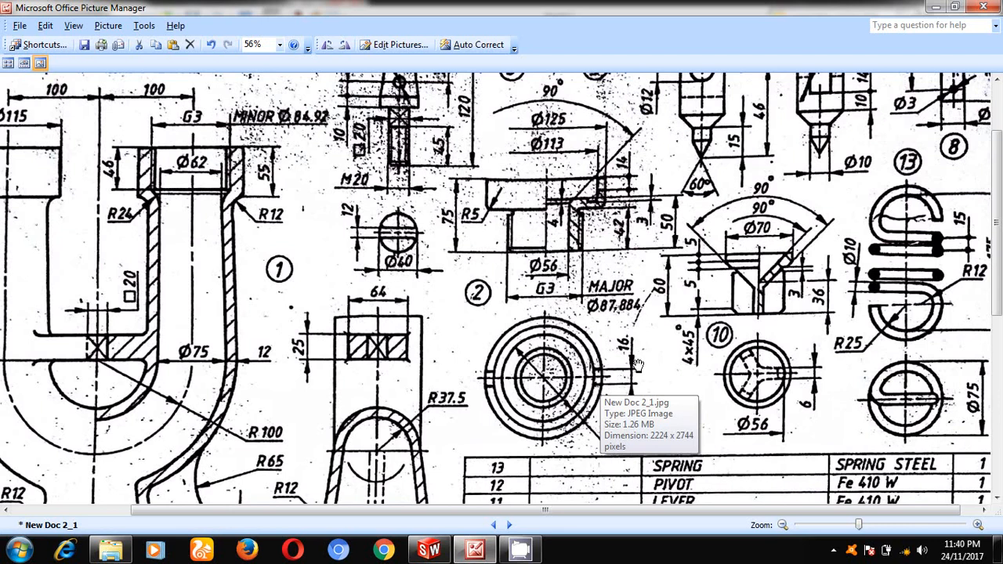
mouse_move(620, 376)
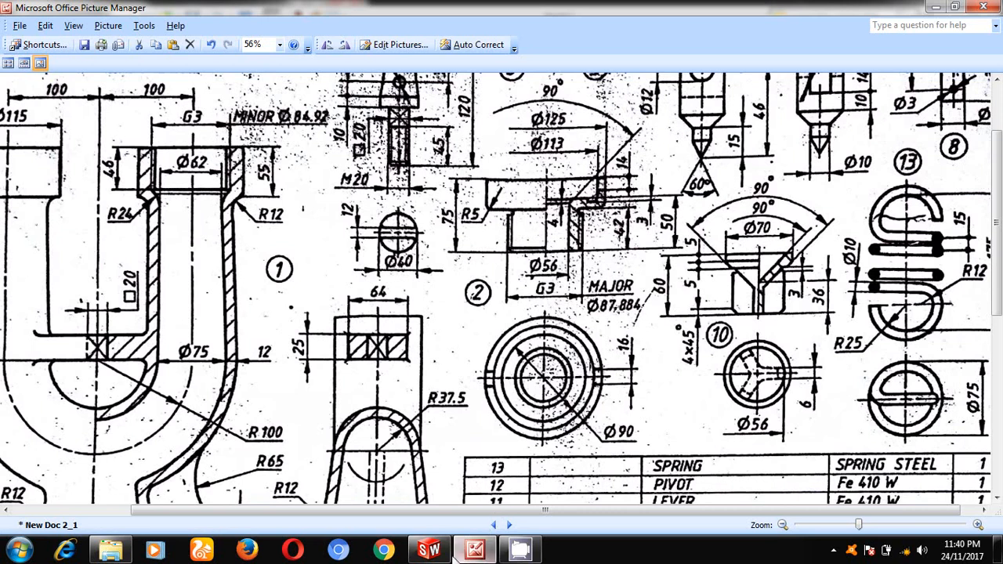
click(429, 548)
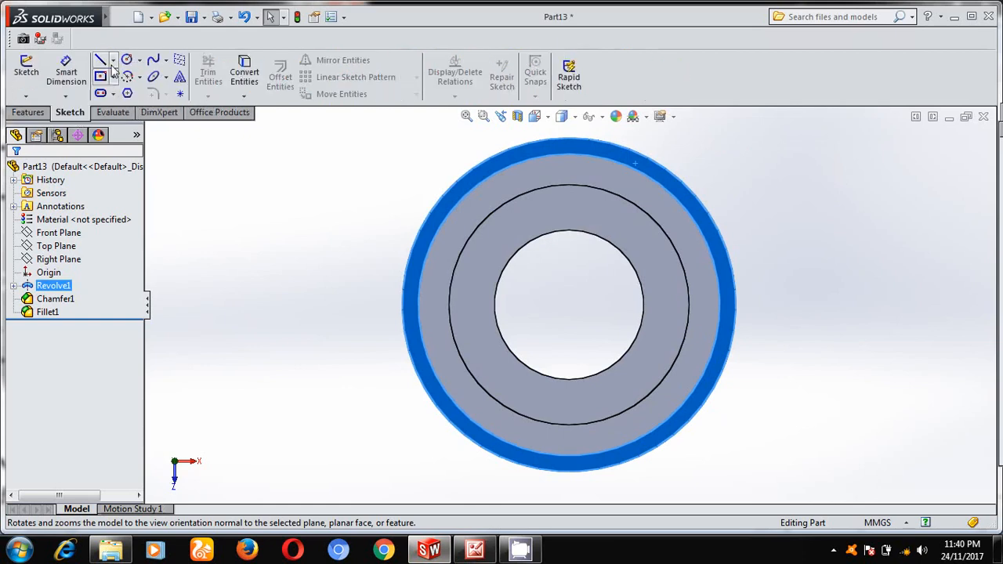
Sketch a centre line across the top face and offset it 8 mm to both sides.
click(101, 59)
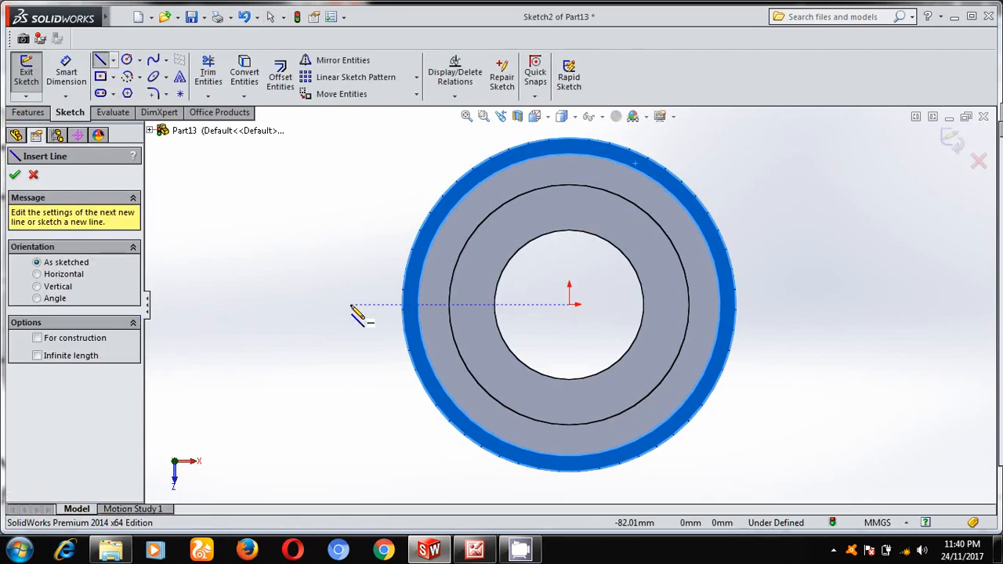
drag(357, 314, 792, 317)
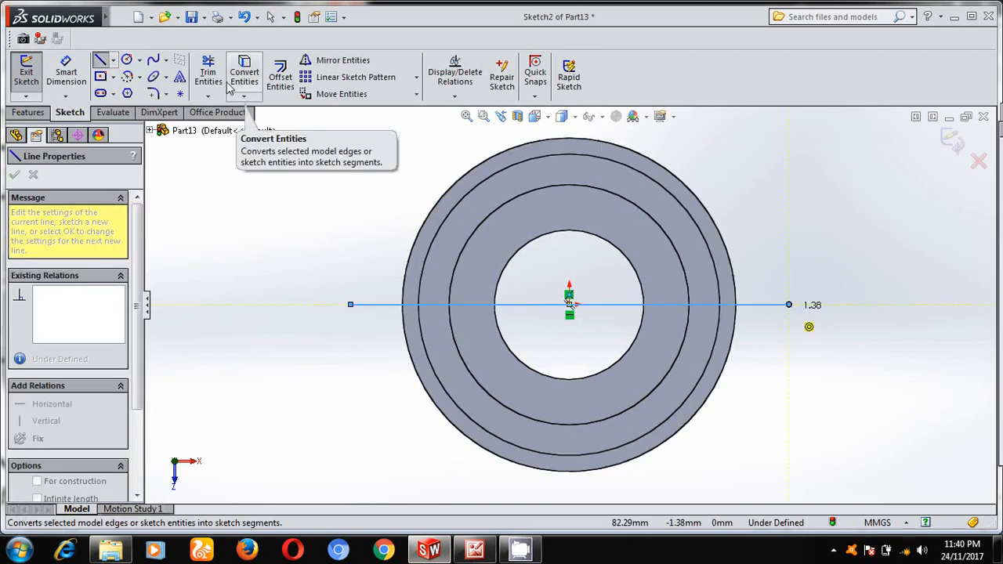
mouse_move(279, 75)
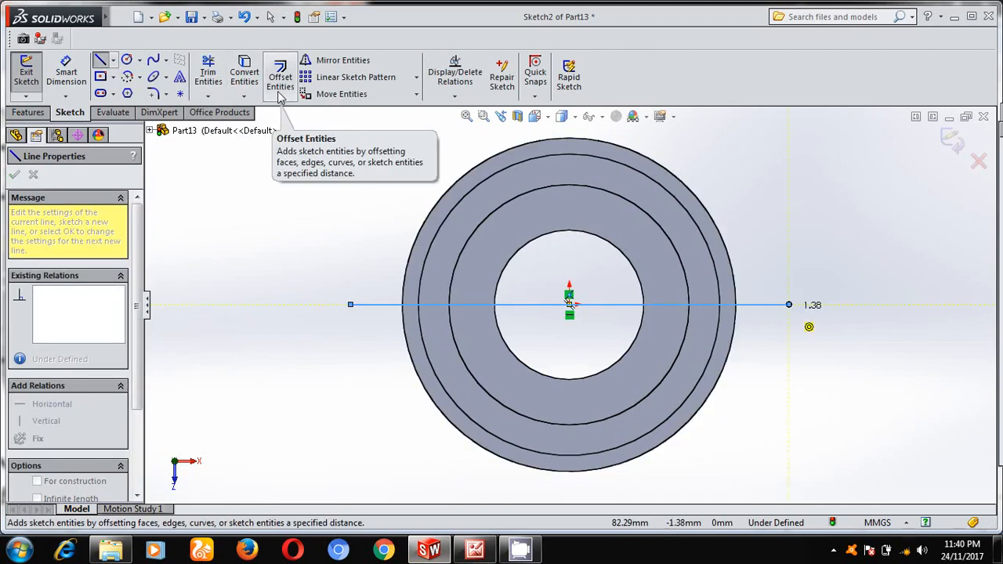
click(279, 75)
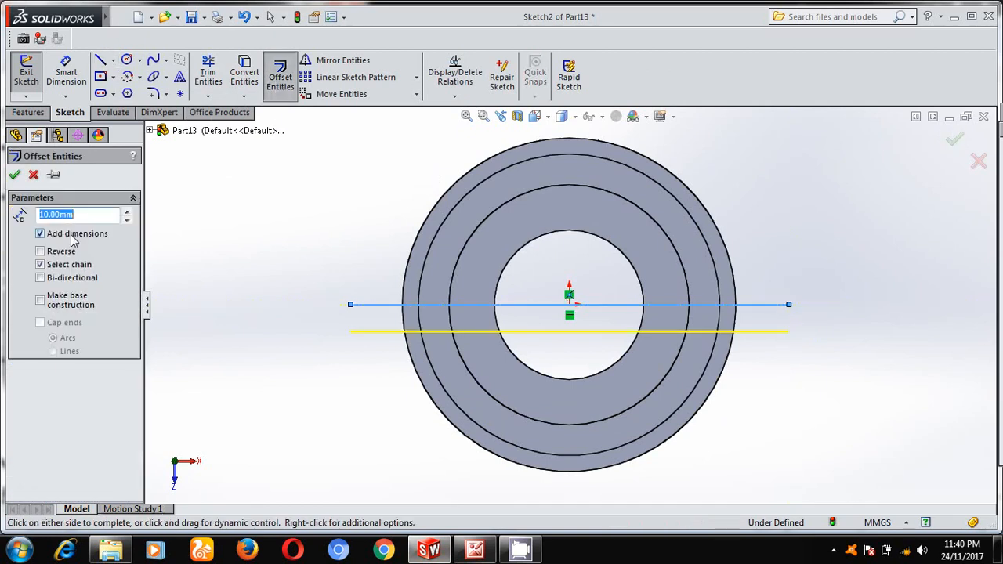
text(8)
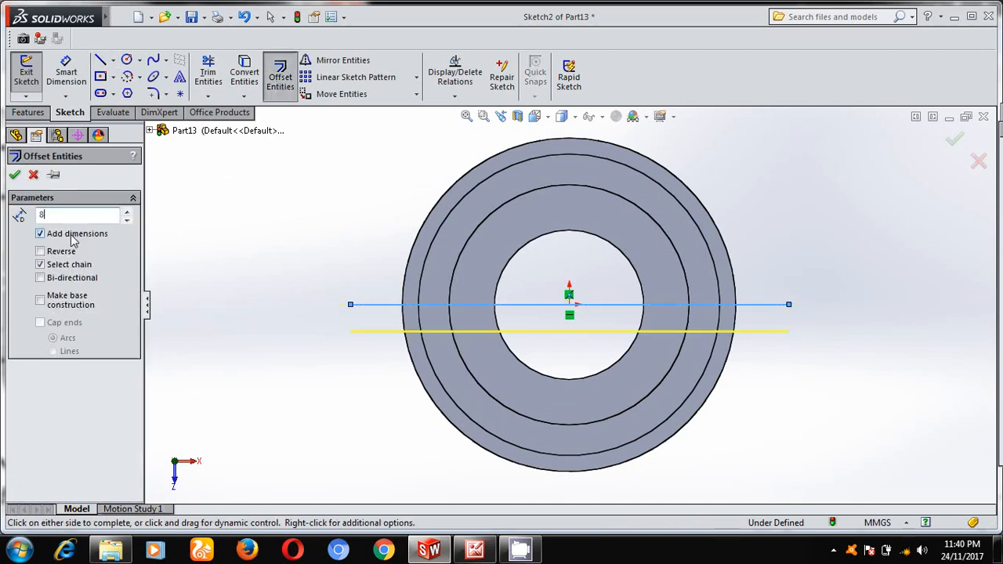
click(14, 174)
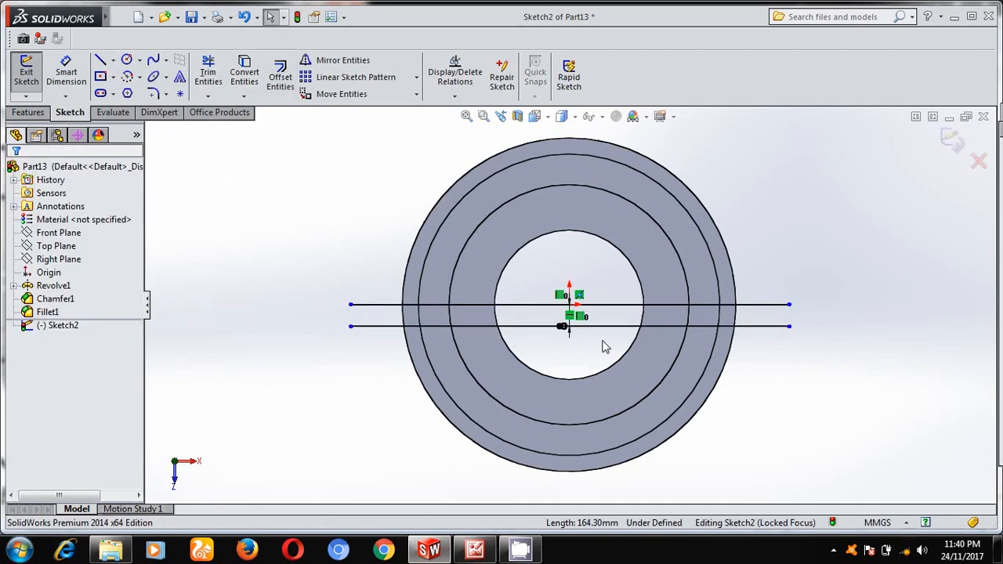
click(279, 75)
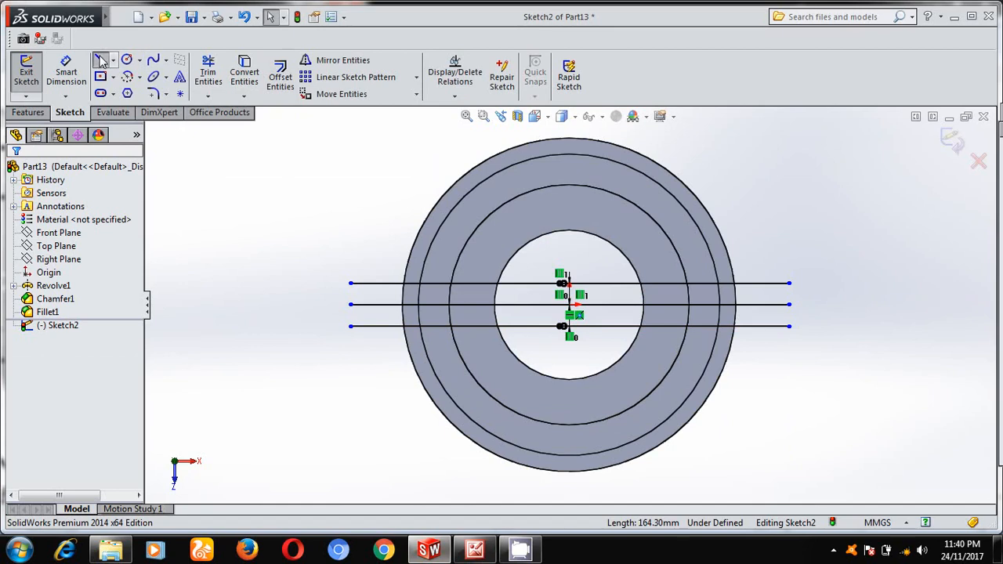
Close the slot ends with lines and exit the slot outline sketch.
click(101, 59)
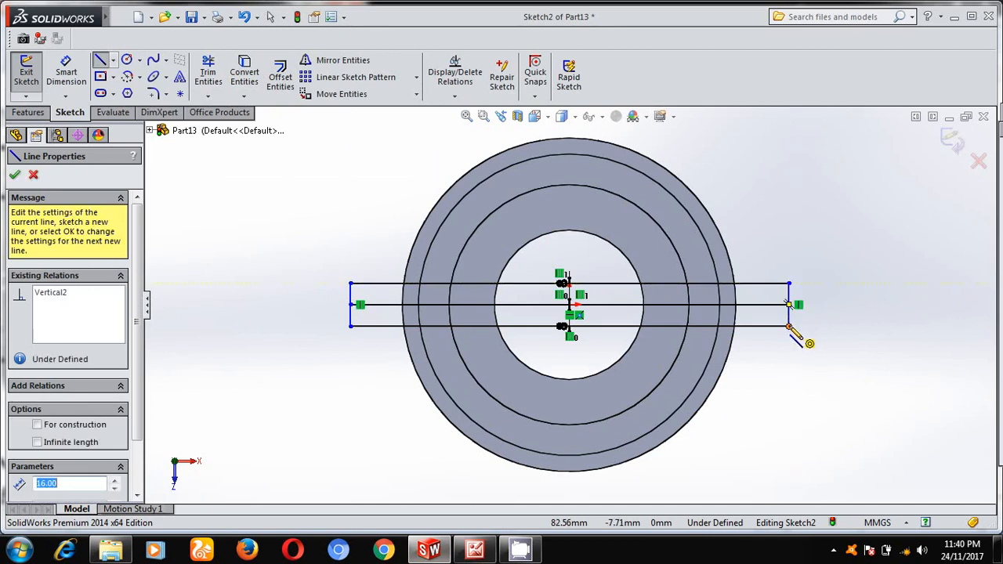
click(207, 71)
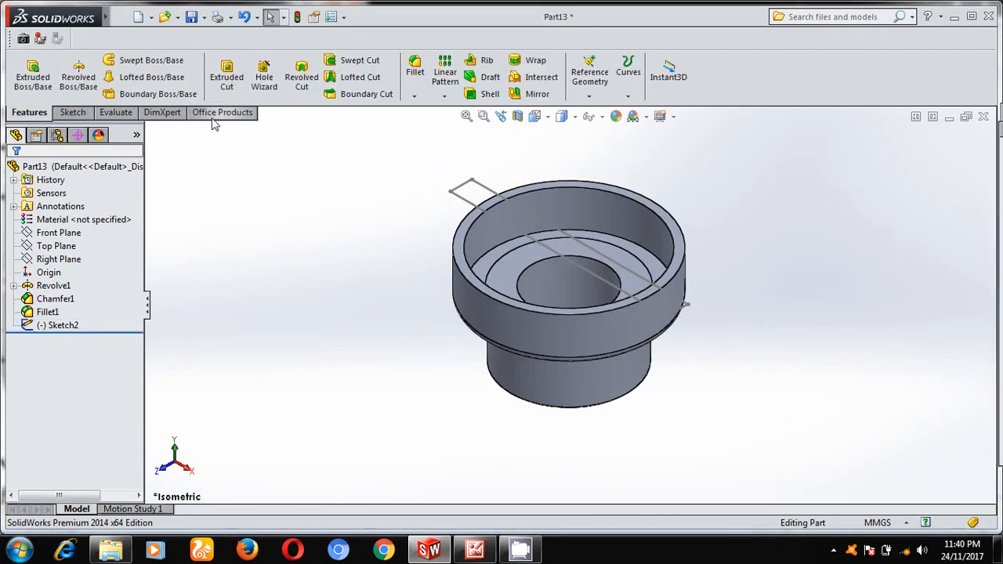
Extruded-cut Sketch2 as a Blind 14 mm slot after checking the depth on the reference drawing.
click(31, 71)
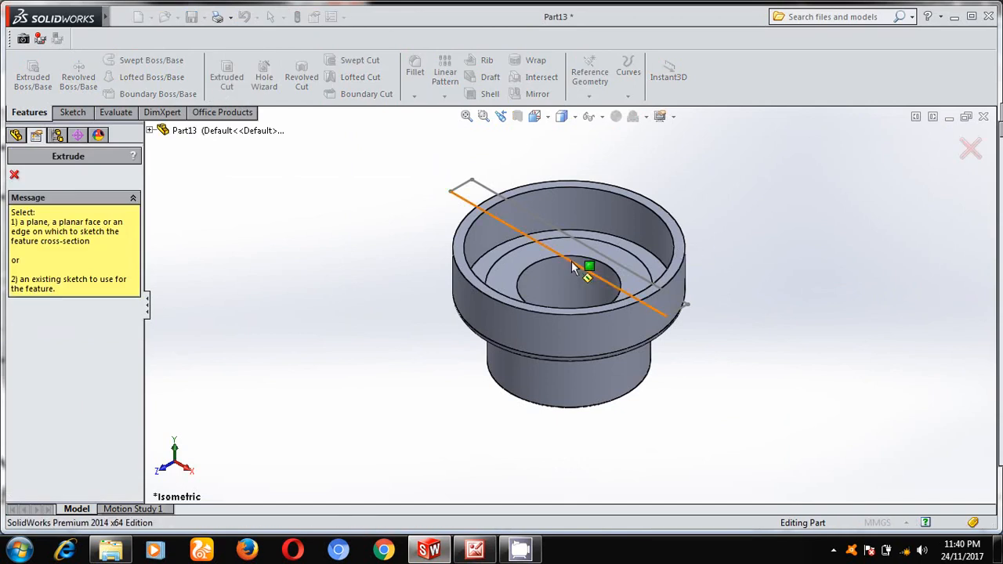
click(473, 548)
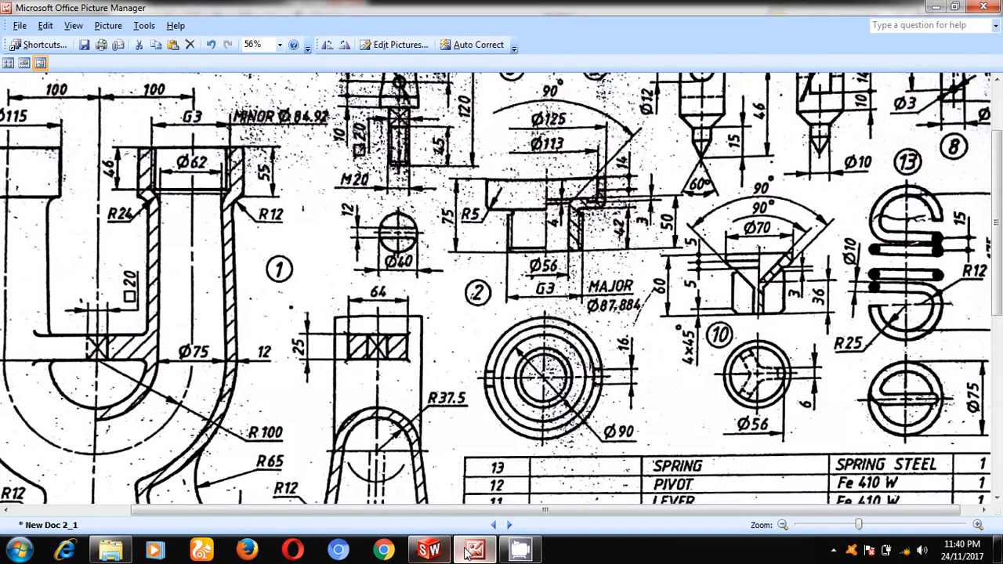
mouse_move(624, 170)
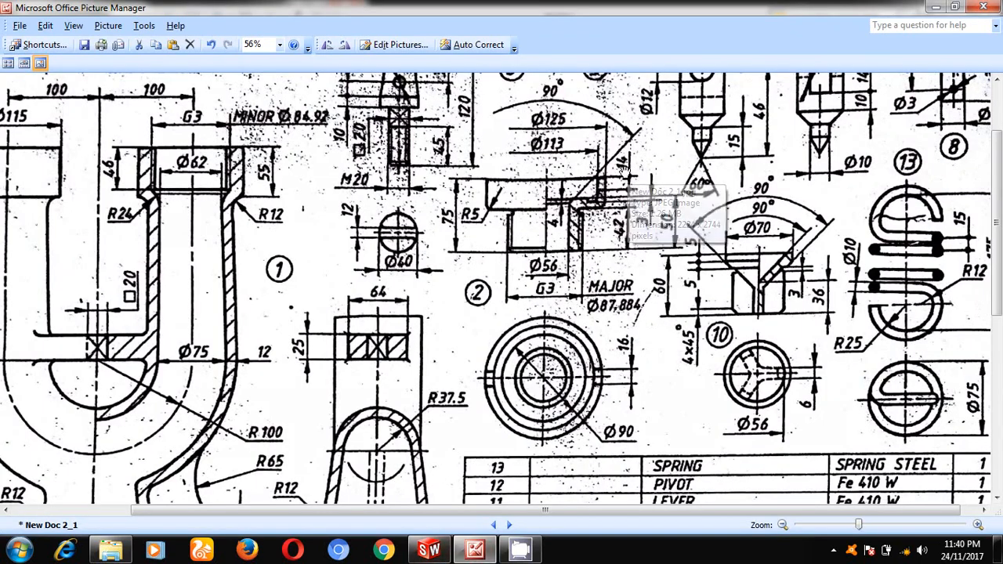
click(430, 548)
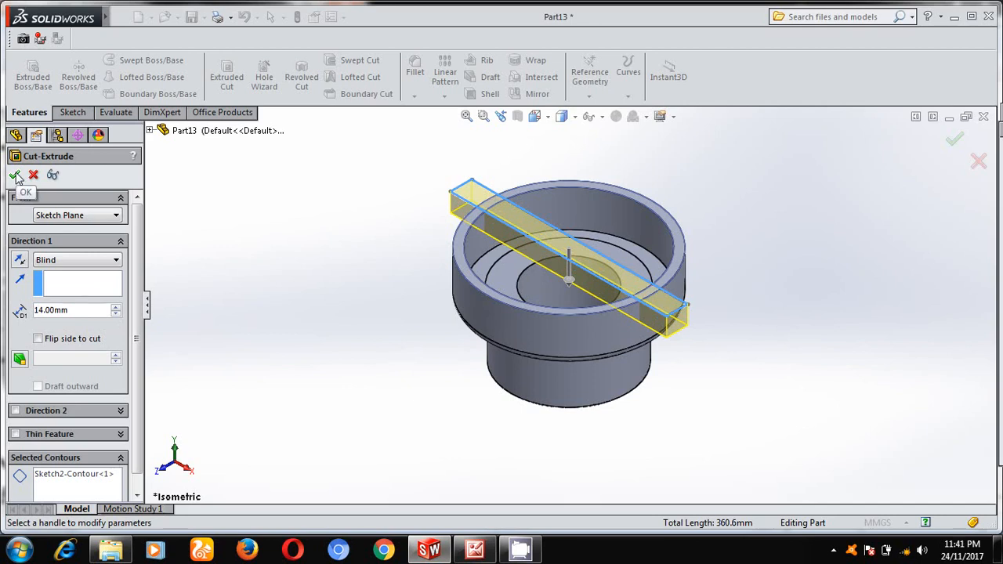
click(16, 176)
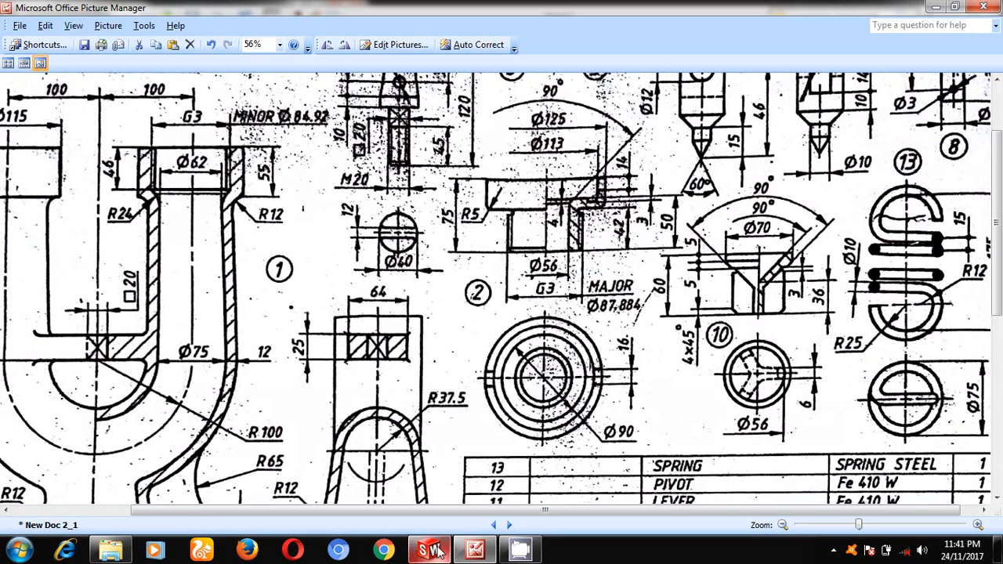
Apply a 4 mm, 45° chamfer to the inner ring edge, creating Chamfer2.
click(430, 549)
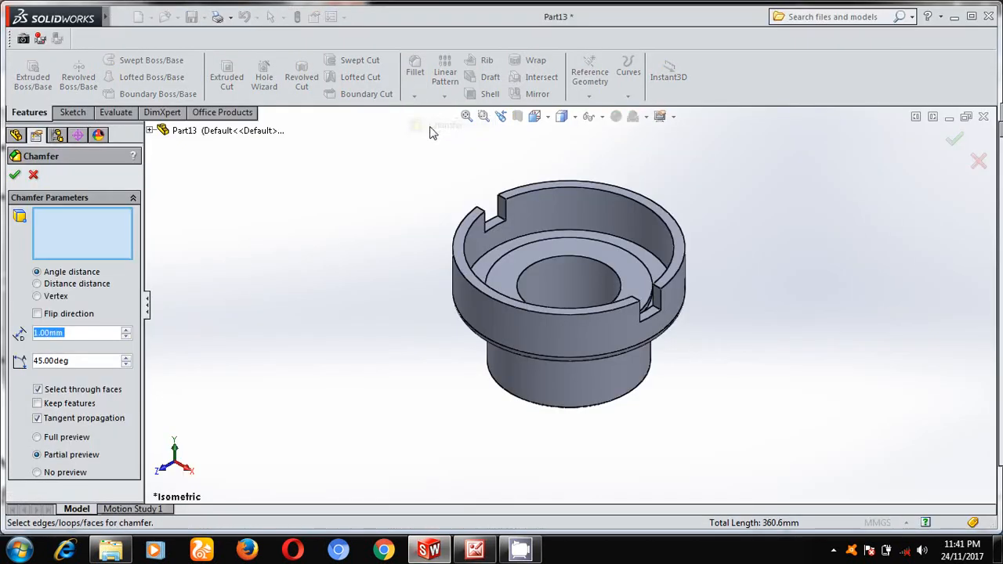
text(4)
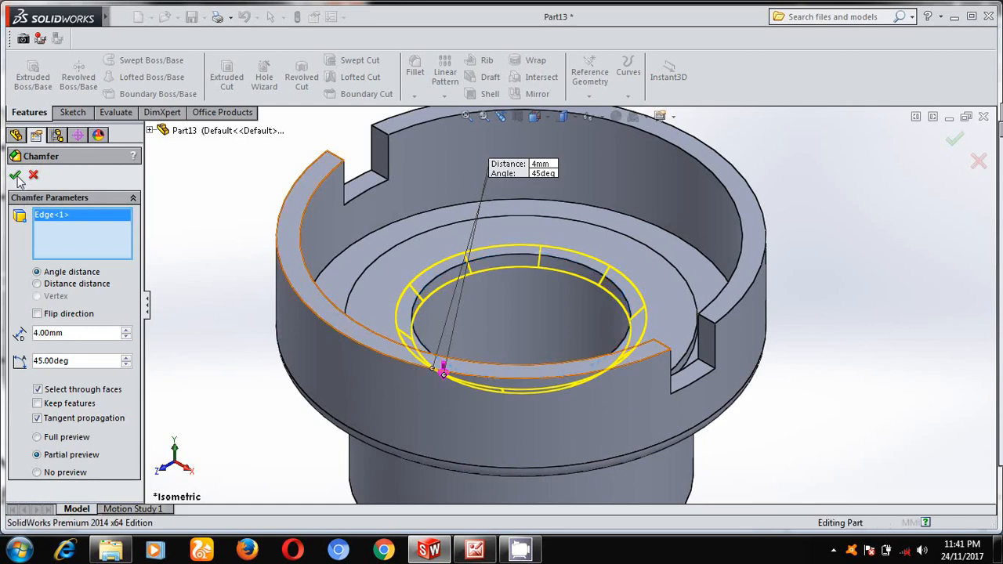
click(16, 175)
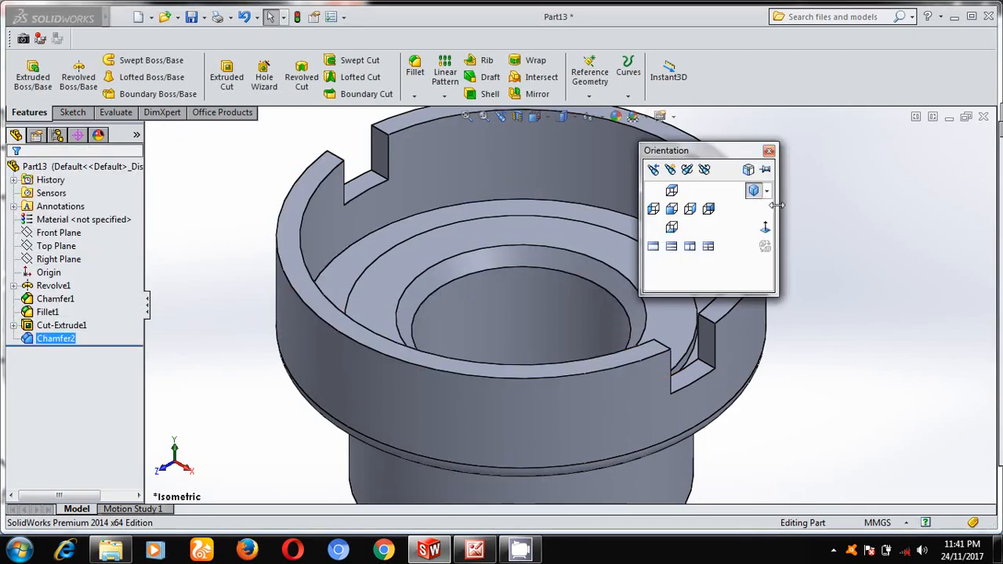
click(207, 15)
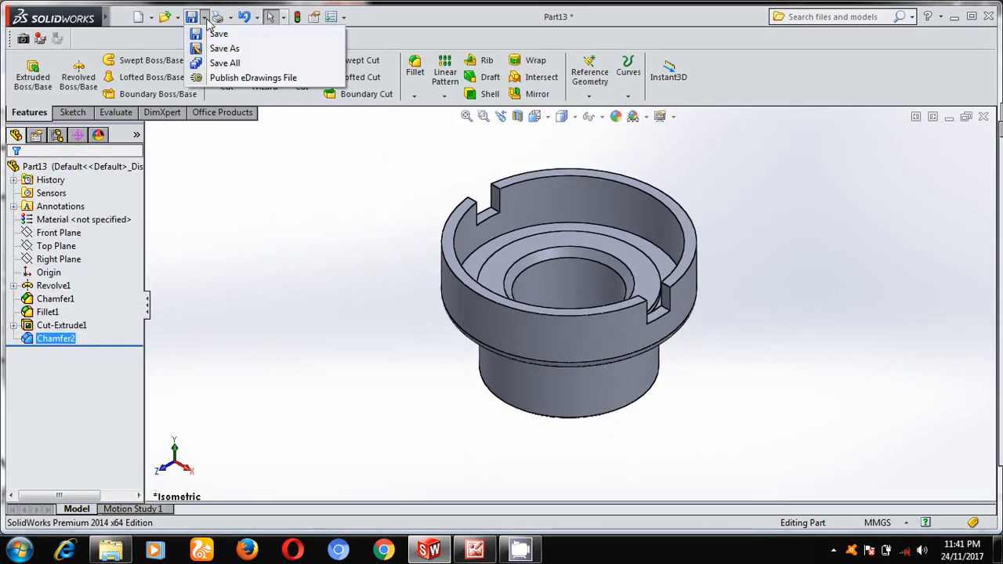